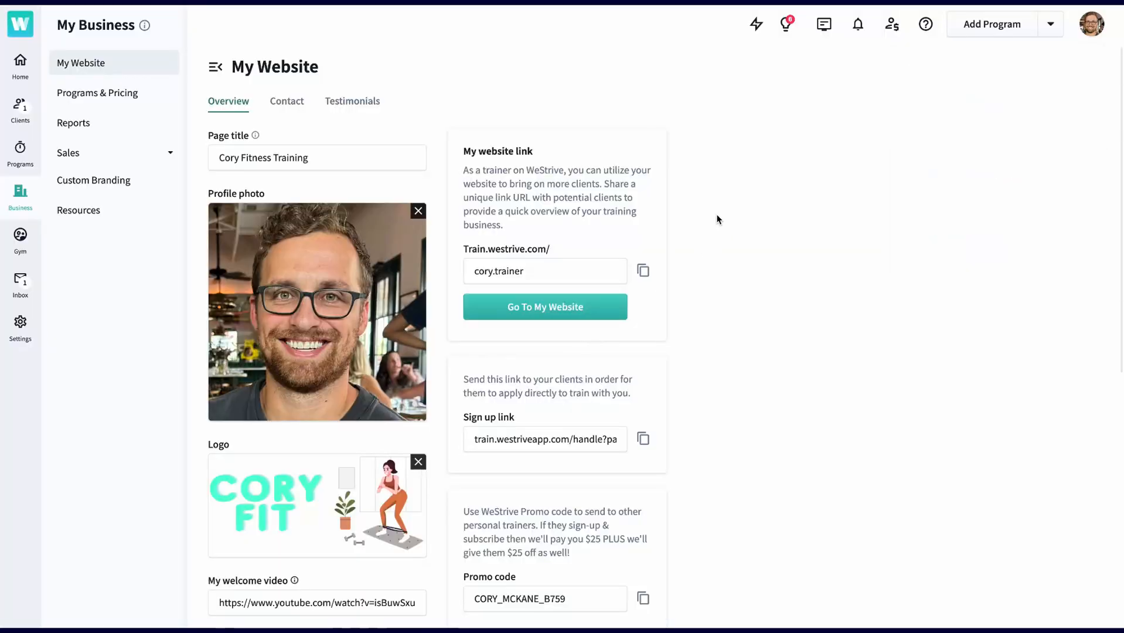
{"action": "mouse_move", "coordinate": [1091, 23]}
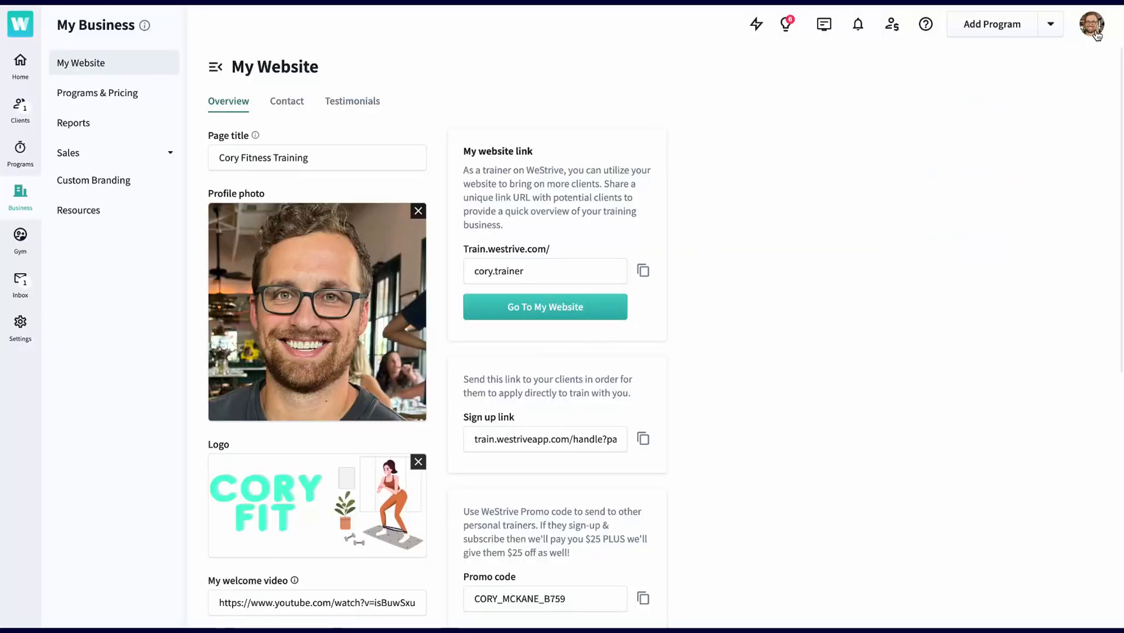
Step: Bring up the public trainer website from the account menu and look over its Overview page
{"action": "left_click", "coordinate": [1091, 24]}
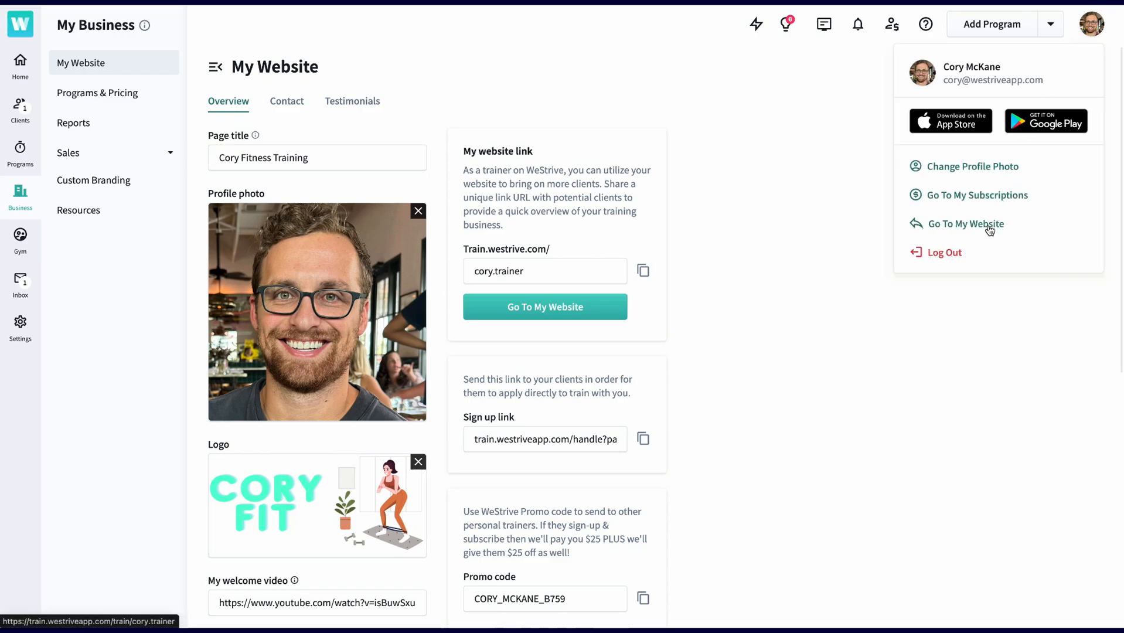
{"action": "left_click", "coordinate": [774, 139]}
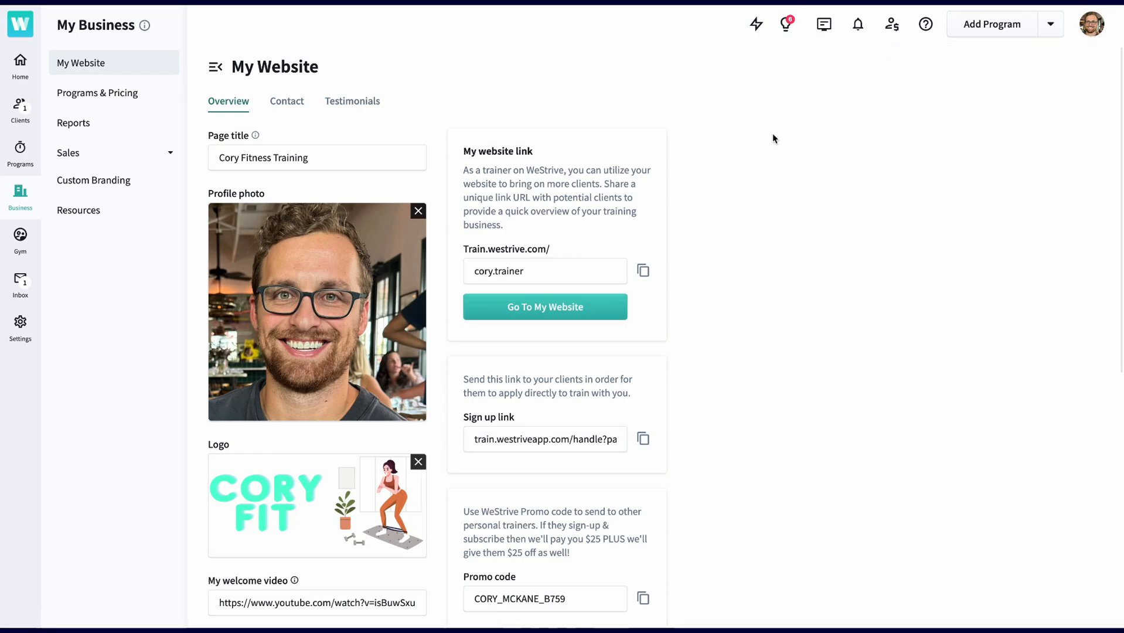
{"action": "left_click", "coordinate": [545, 308]}
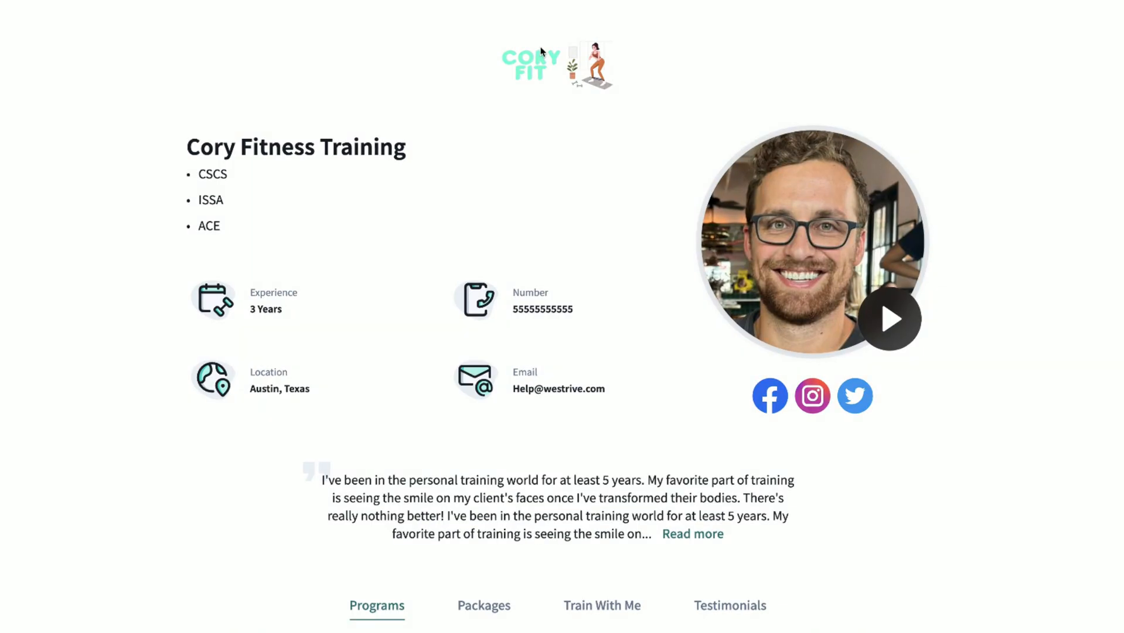
{"action": "scroll", "scroll_direction": "down", "scroll_amount": 3}
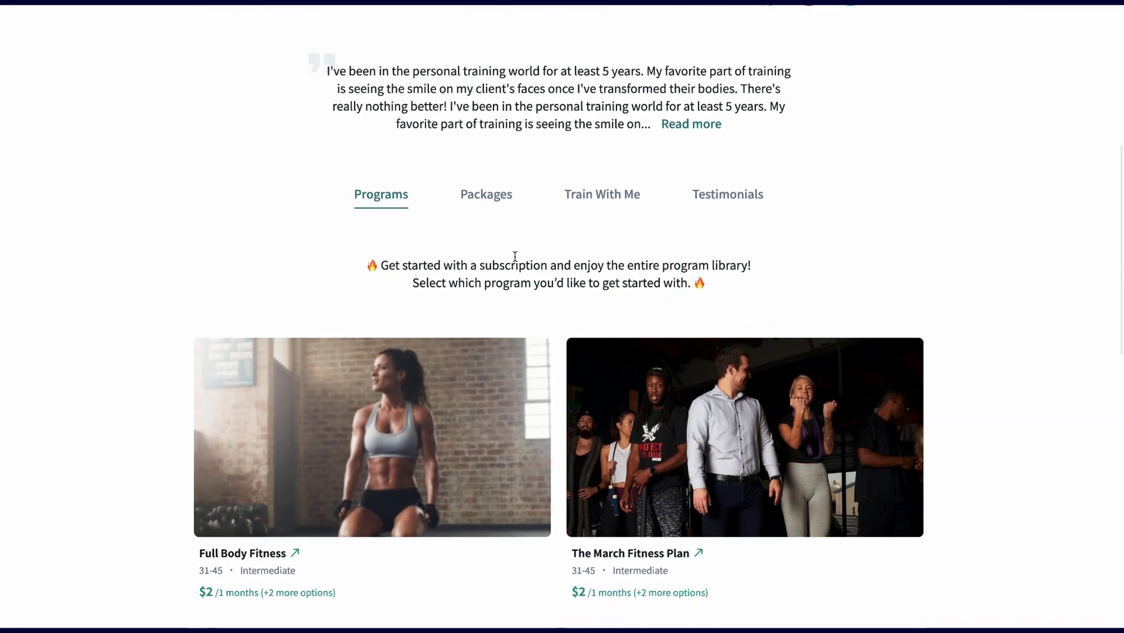
{"action": "scroll", "scroll_direction": "up", "scroll_amount": 3}
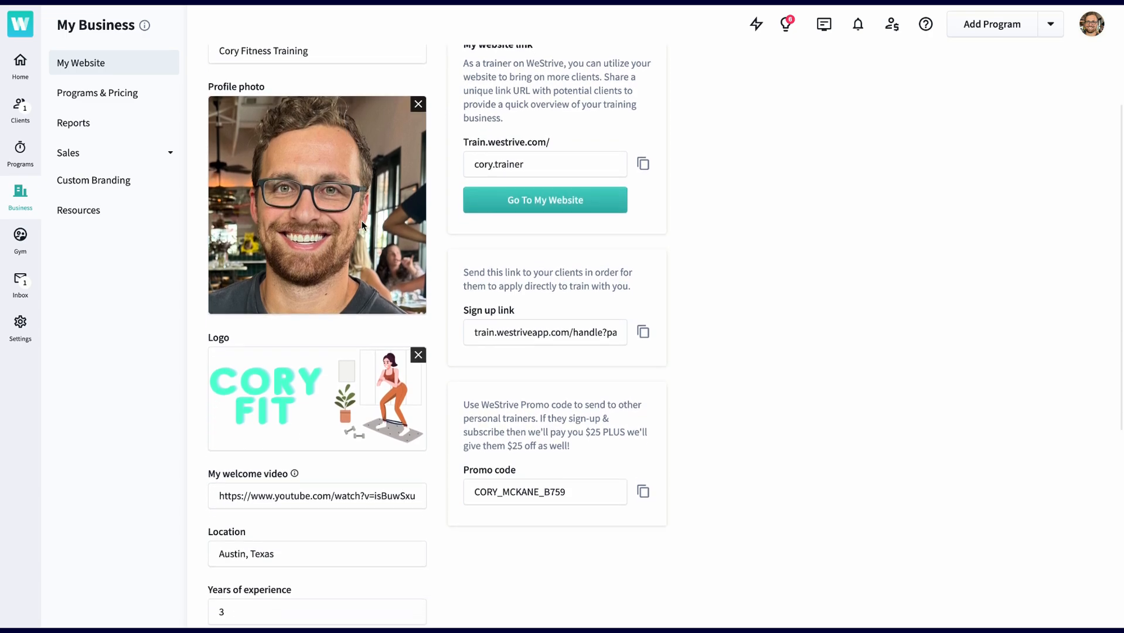
{"action": "scroll", "scroll_direction": "down", "scroll_amount": 3}
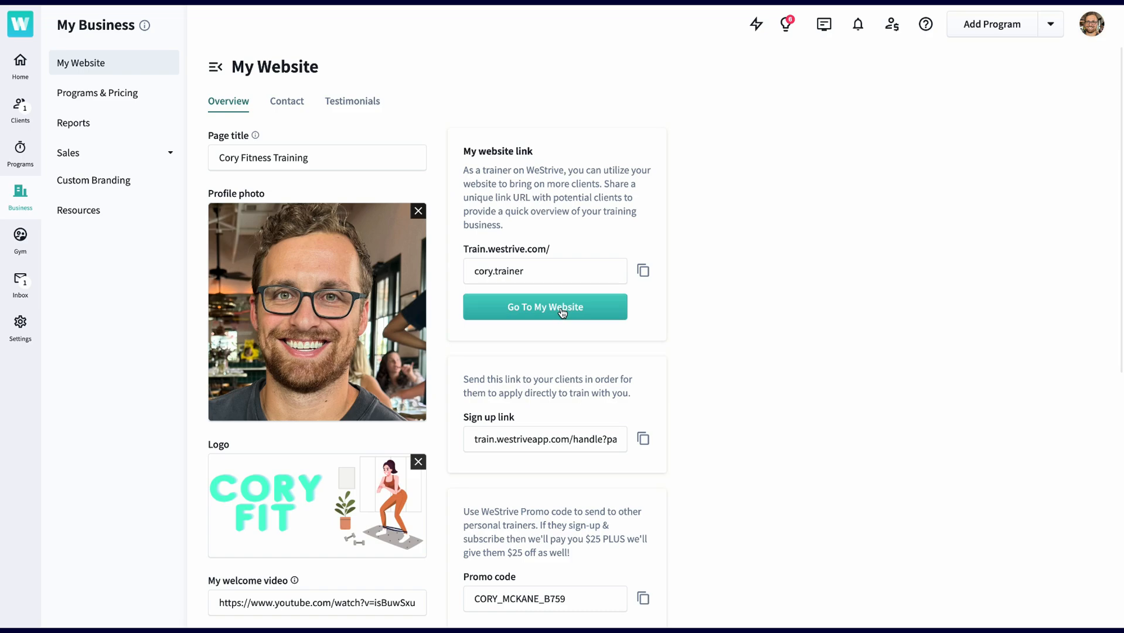
{"action": "mouse_move", "coordinate": [564, 375]}
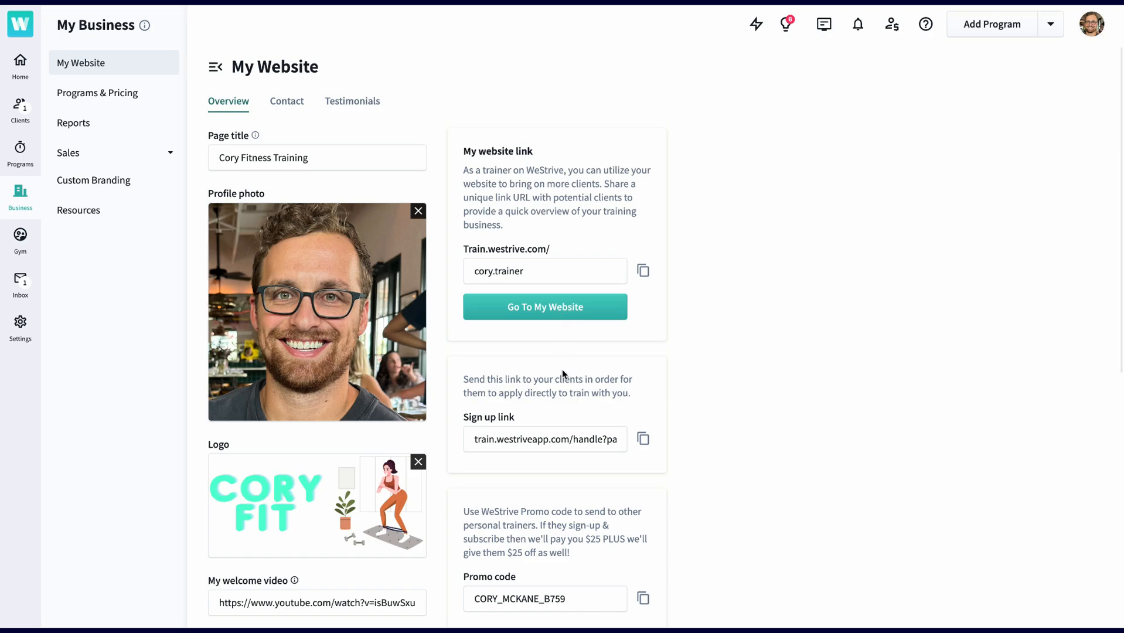
{"action": "mouse_move", "coordinate": [562, 374]}
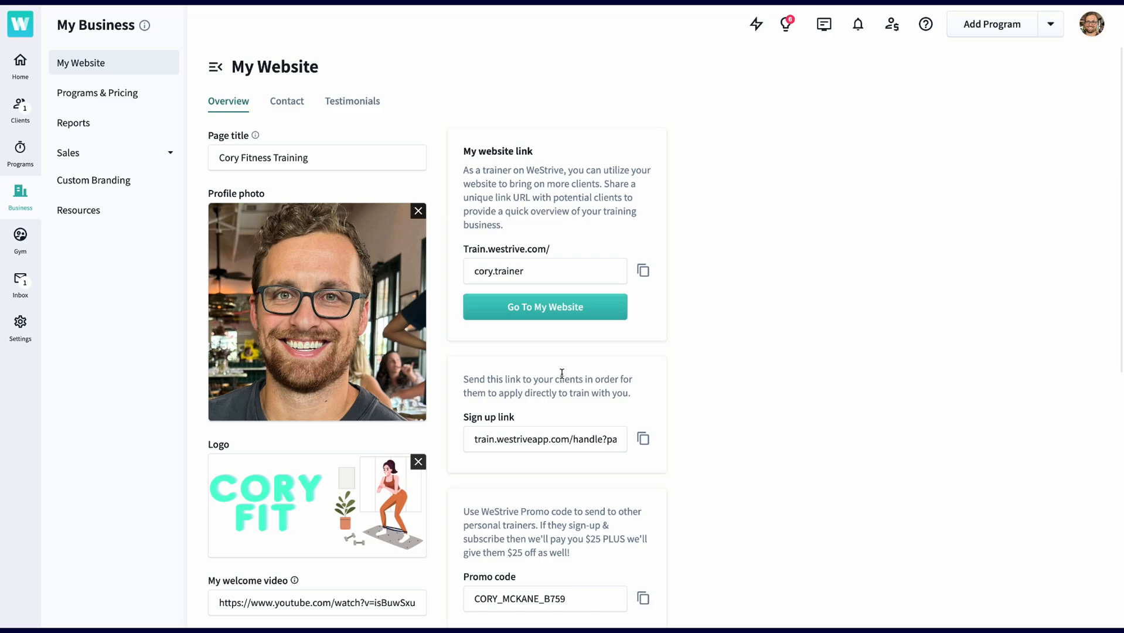
{"action": "mouse_move", "coordinate": [589, 428]}
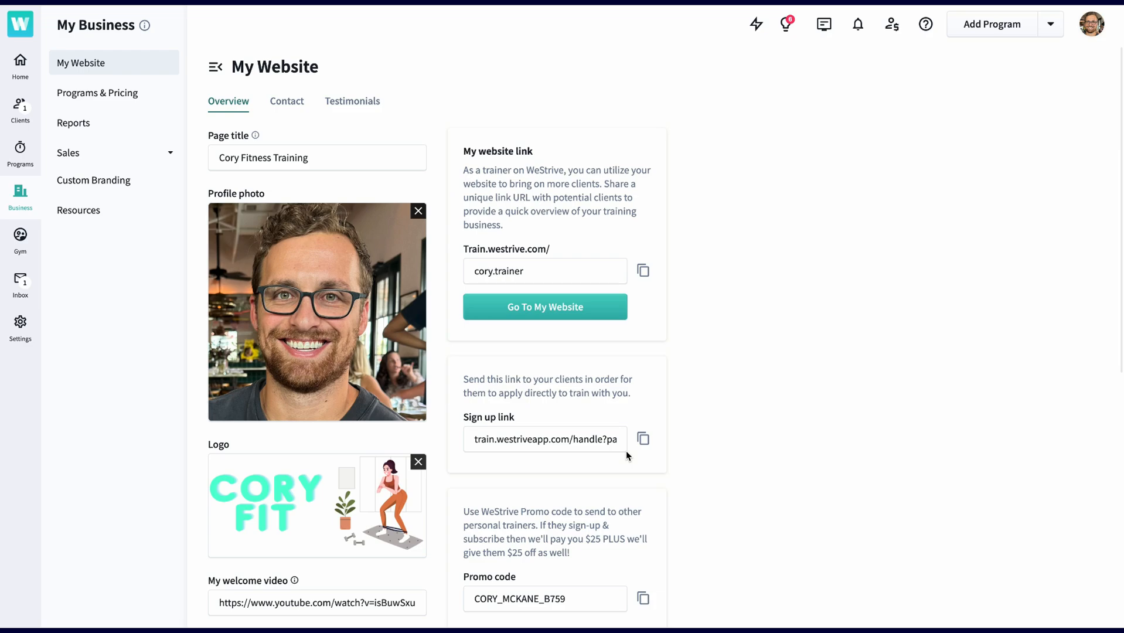
Step: Copy the client Sign up link from the Overview page
{"action": "left_click", "coordinate": [644, 440]}
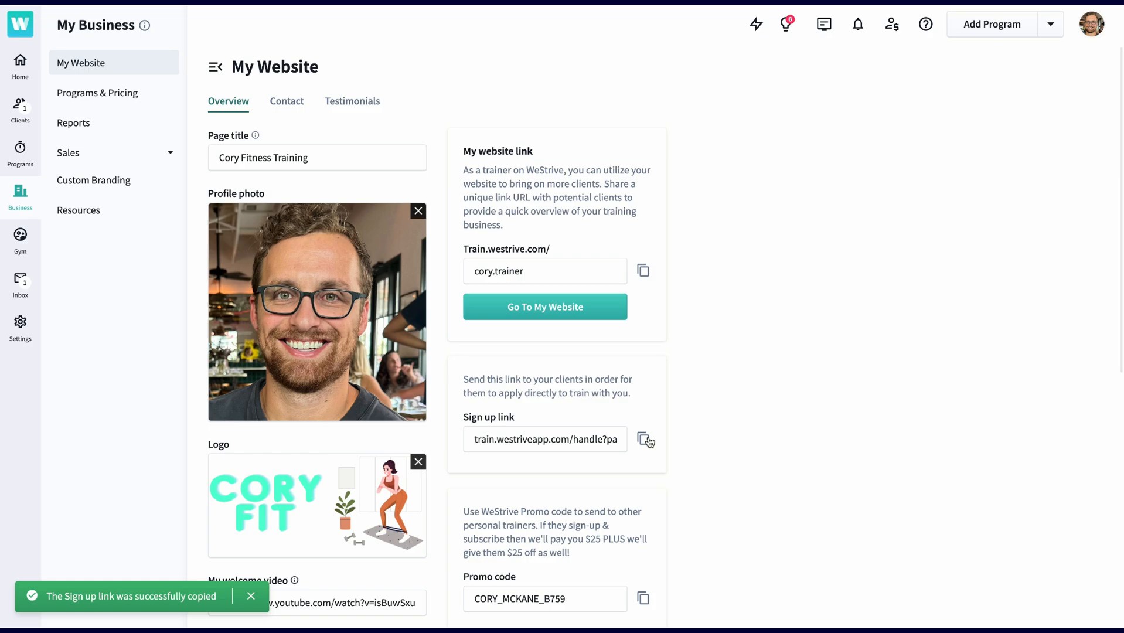
{"action": "scroll", "scroll_direction": "down", "scroll_amount": 3}
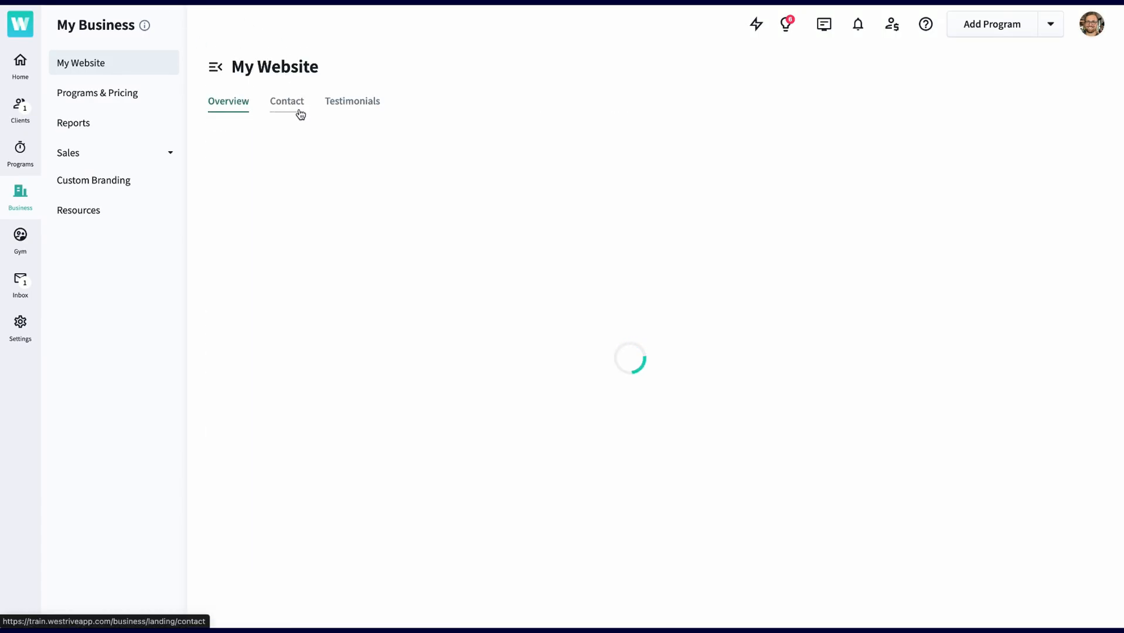
Step: Review the website's Contact details and Testimonials, then go to Programs & Pricing
{"action": "left_click", "coordinate": [286, 101]}
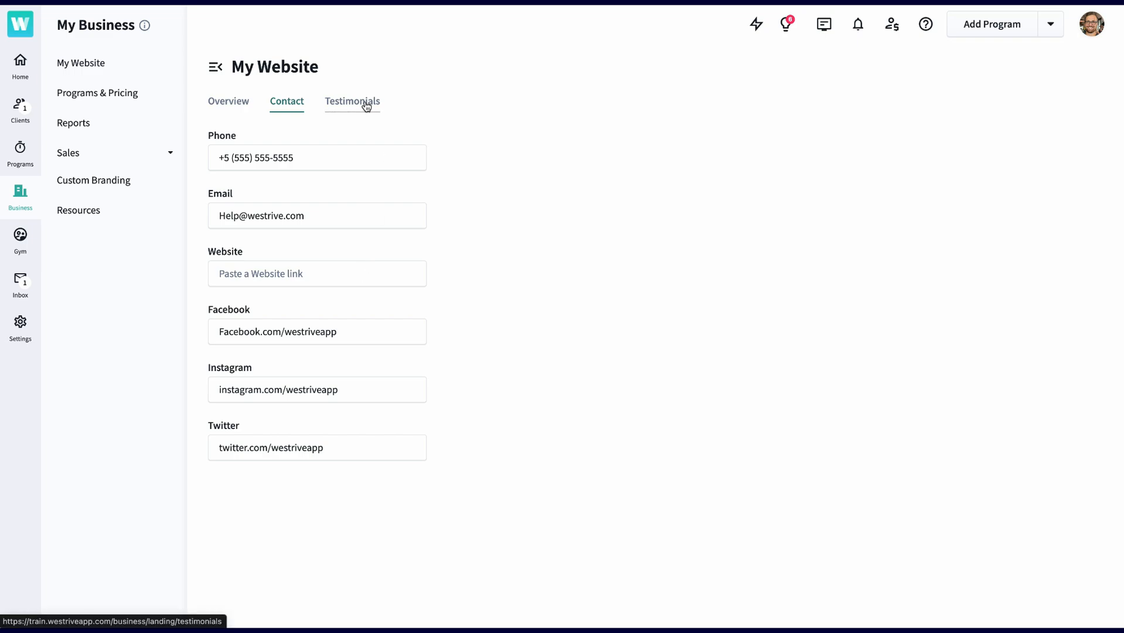
{"action": "left_click", "coordinate": [351, 101]}
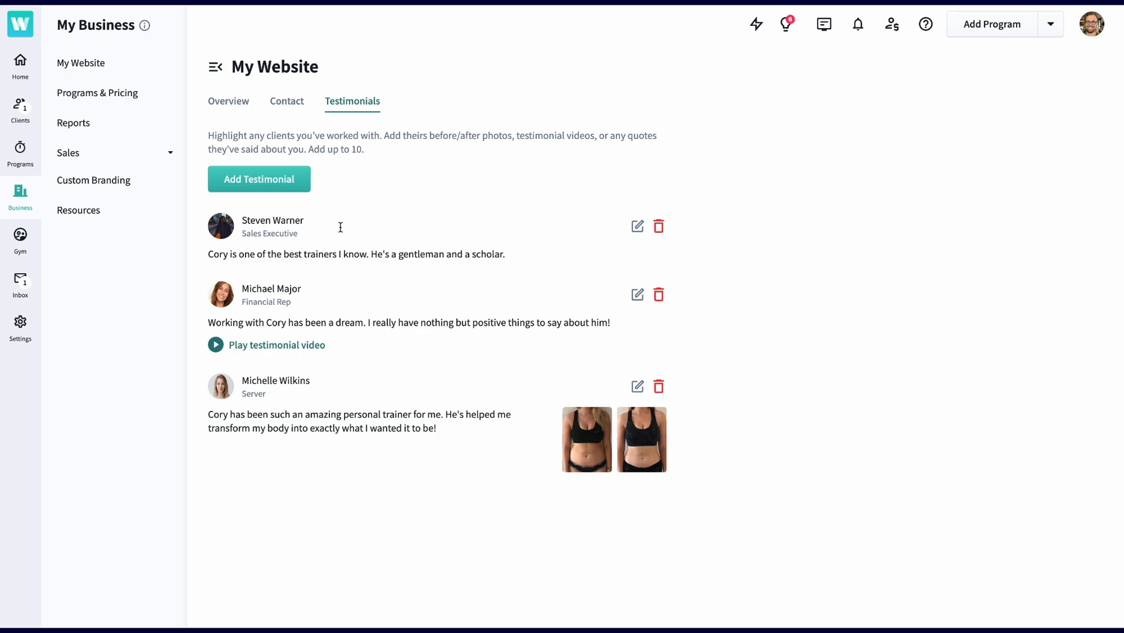
{"action": "left_click", "coordinate": [258, 178]}
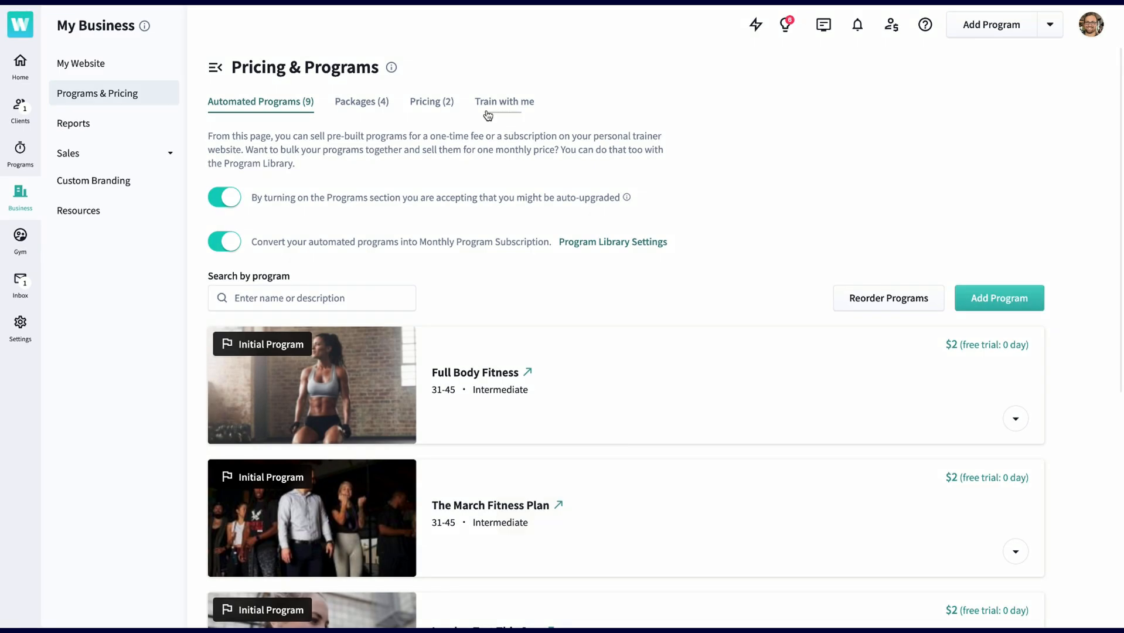
Step: Apply to train via Train with me, answering Running, Soccer and 'Bench press' in the survey
{"action": "left_click", "coordinate": [504, 100]}
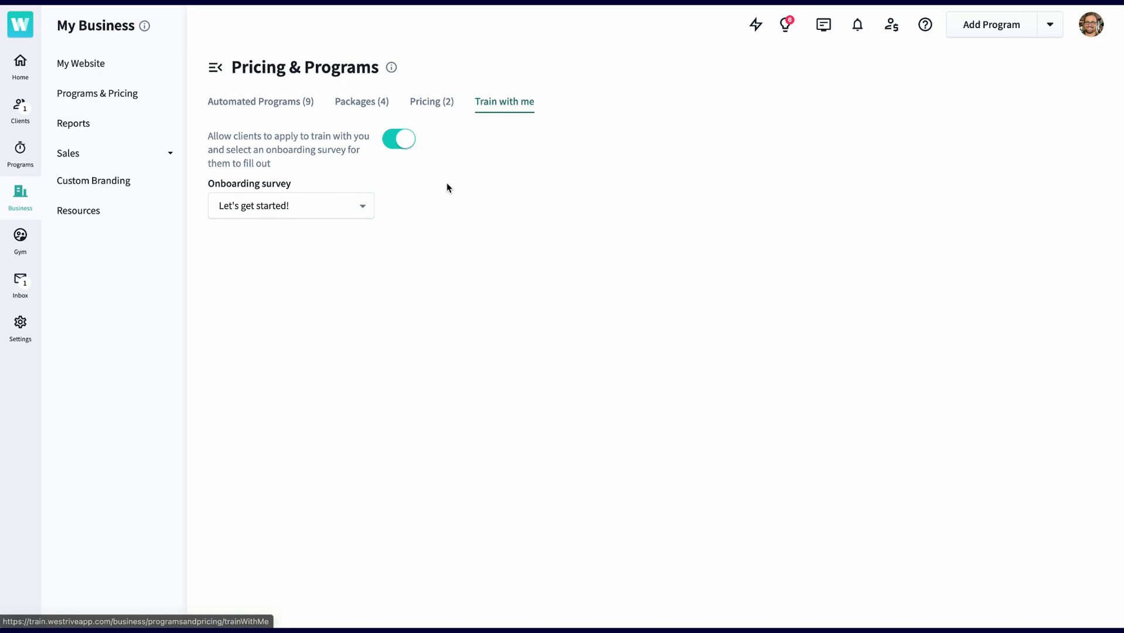
{"action": "mouse_move", "coordinate": [423, 191]}
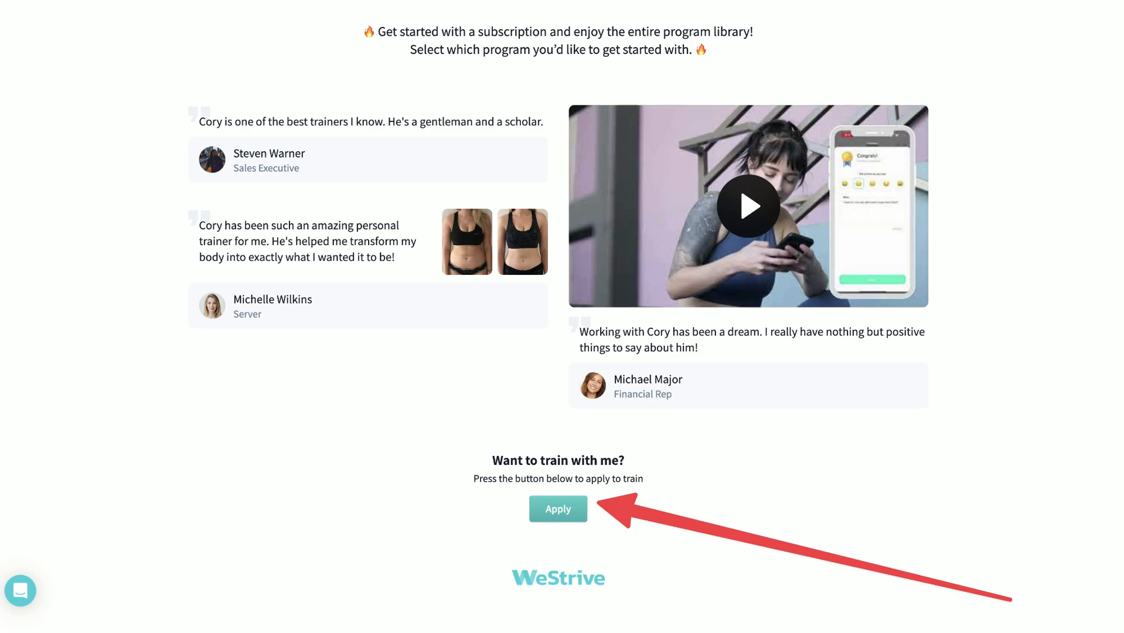
{"action": "left_click", "coordinate": [559, 509]}
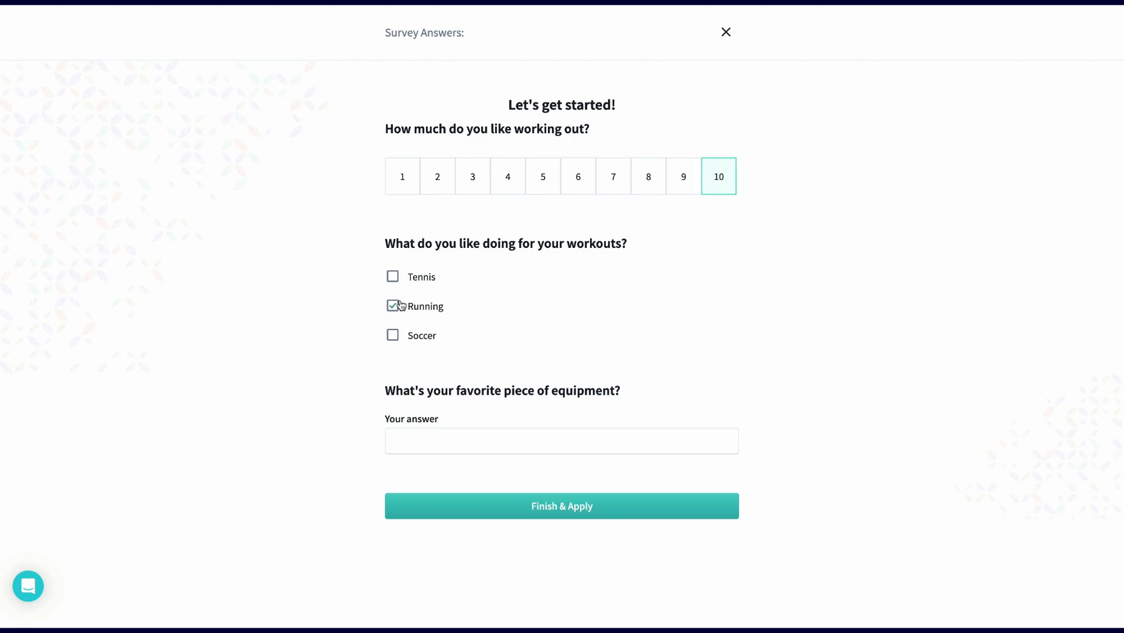
{"action": "left_click", "coordinate": [393, 306]}
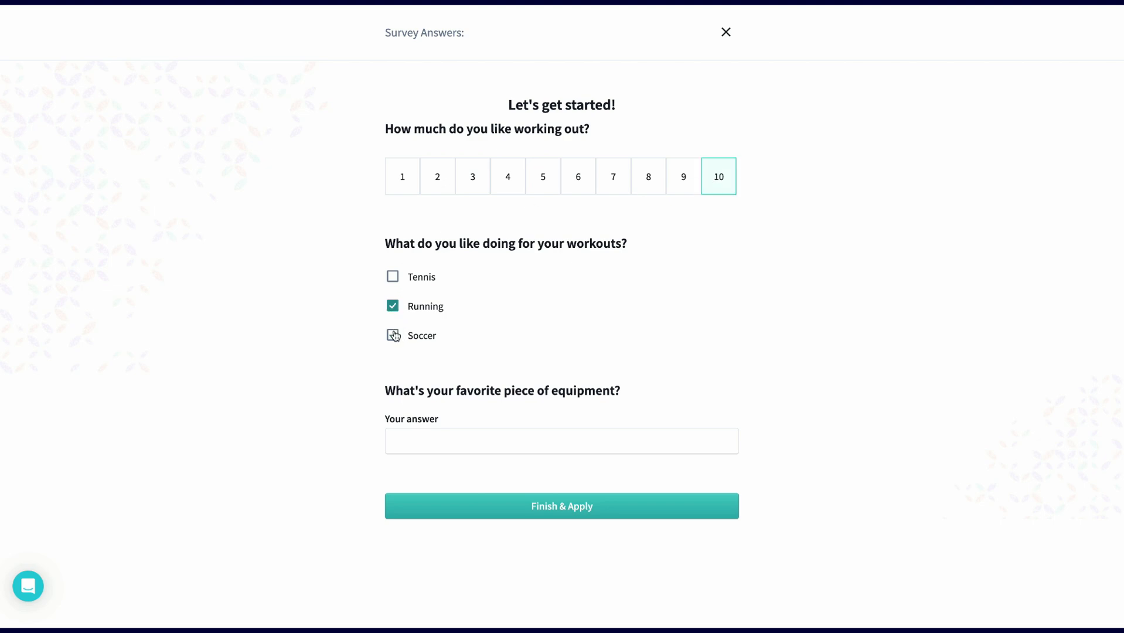
{"action": "left_click", "coordinate": [392, 335]}
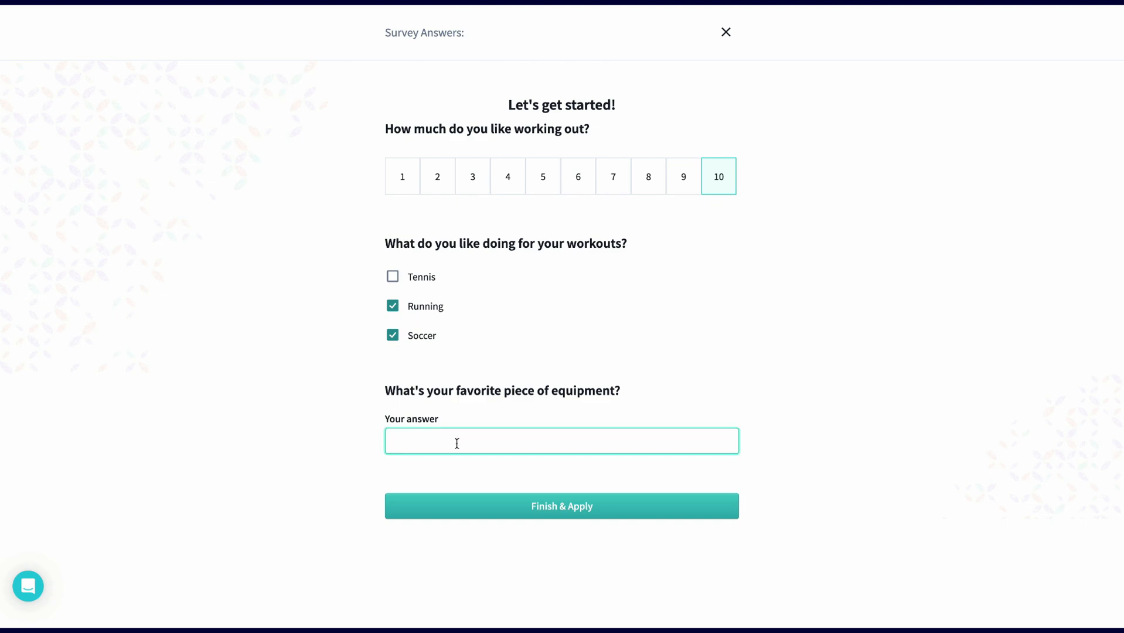
{"action": "type", "text": "Bench press"}
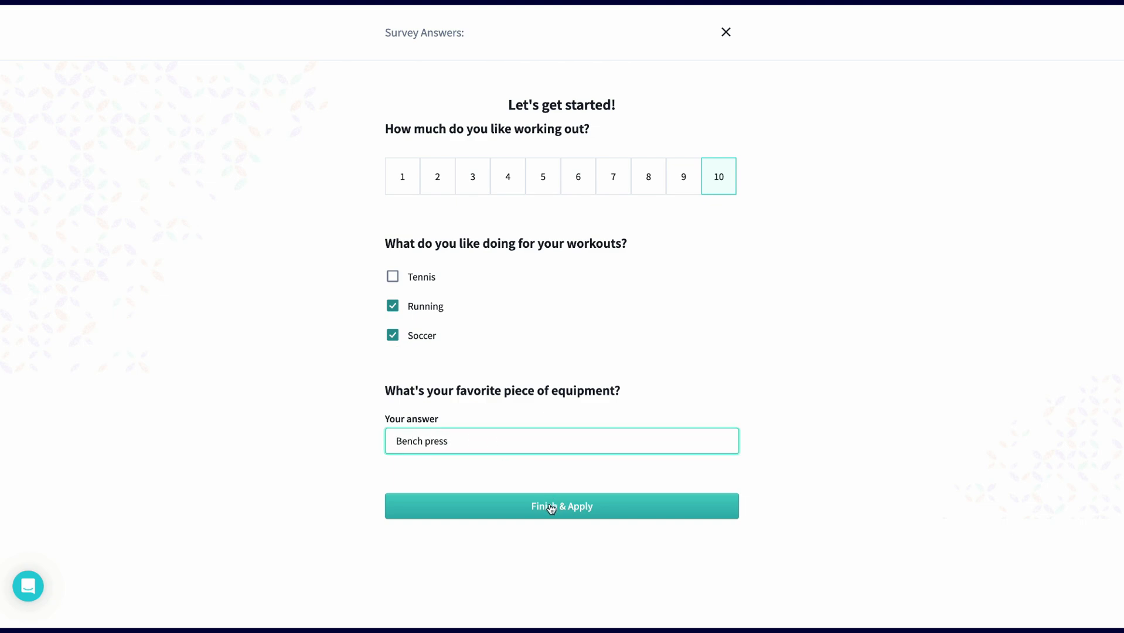
{"action": "left_click", "coordinate": [560, 505]}
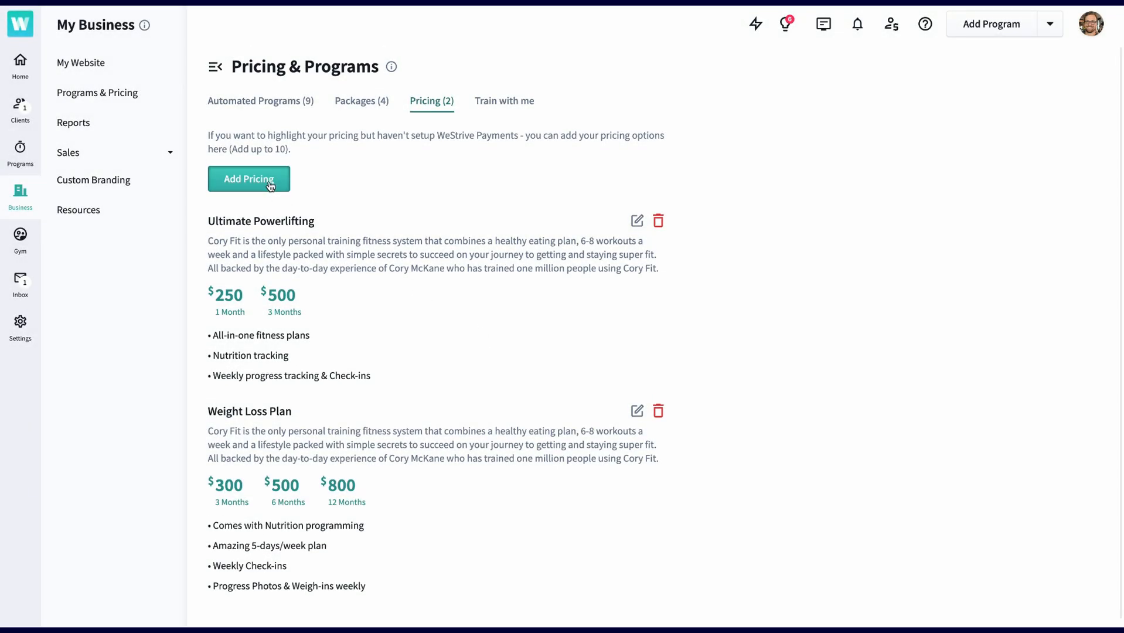
Step: Add Weight Loss Plan 2 pricing at $300 for duration 3 plus a $500 option
{"action": "left_click", "coordinate": [248, 179]}
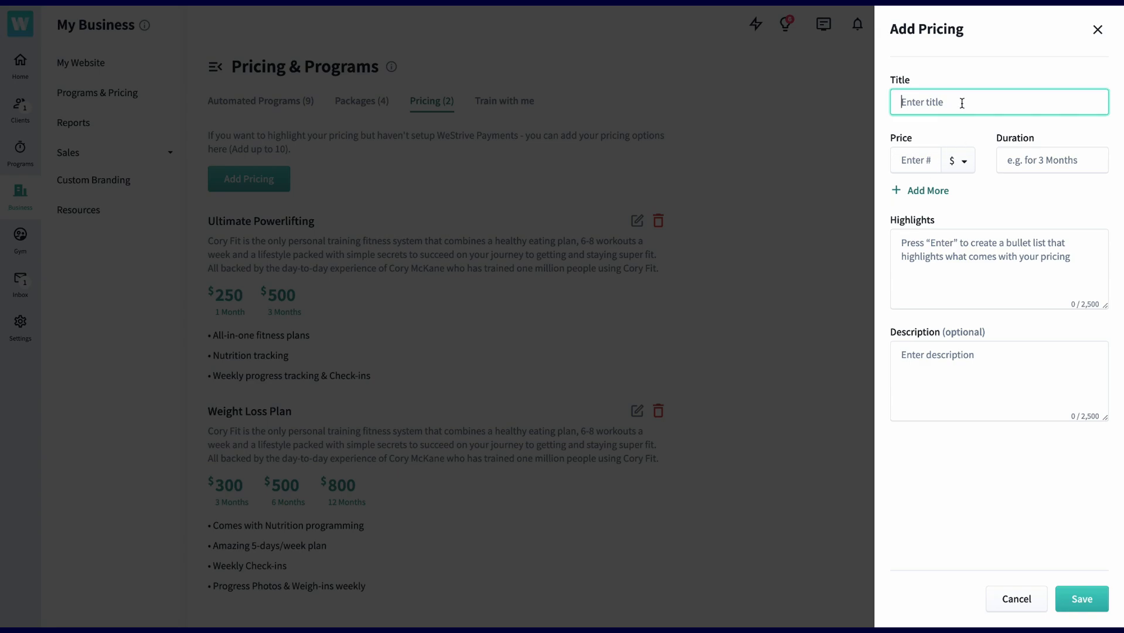
{"action": "type", "text": "Weight Loss Plan 2"}
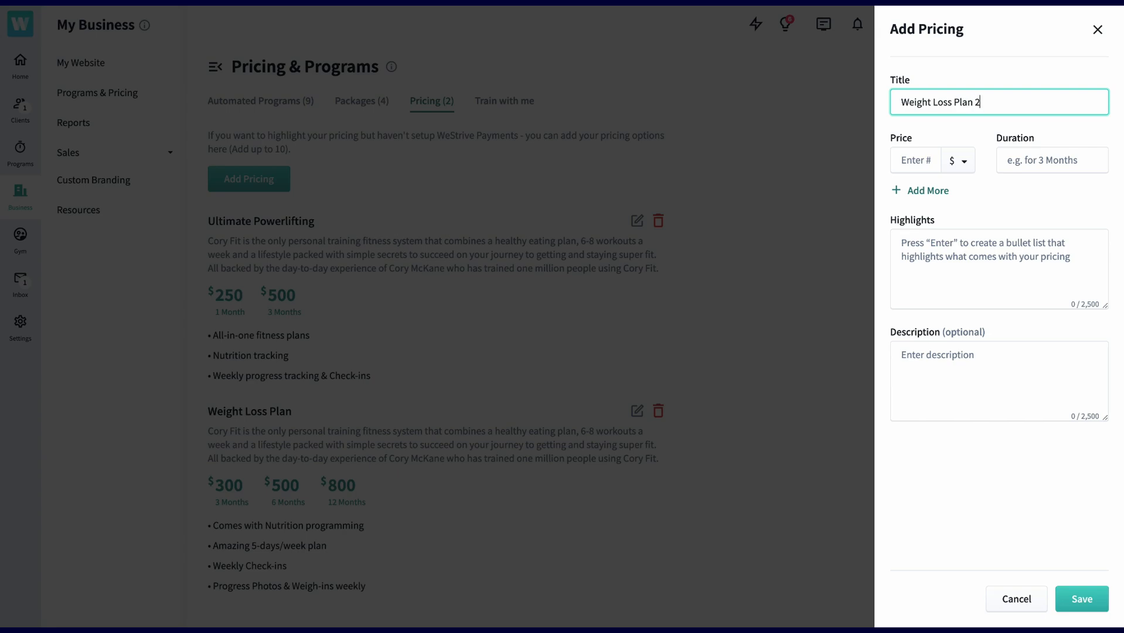
{"action": "left_click", "coordinate": [915, 160]}
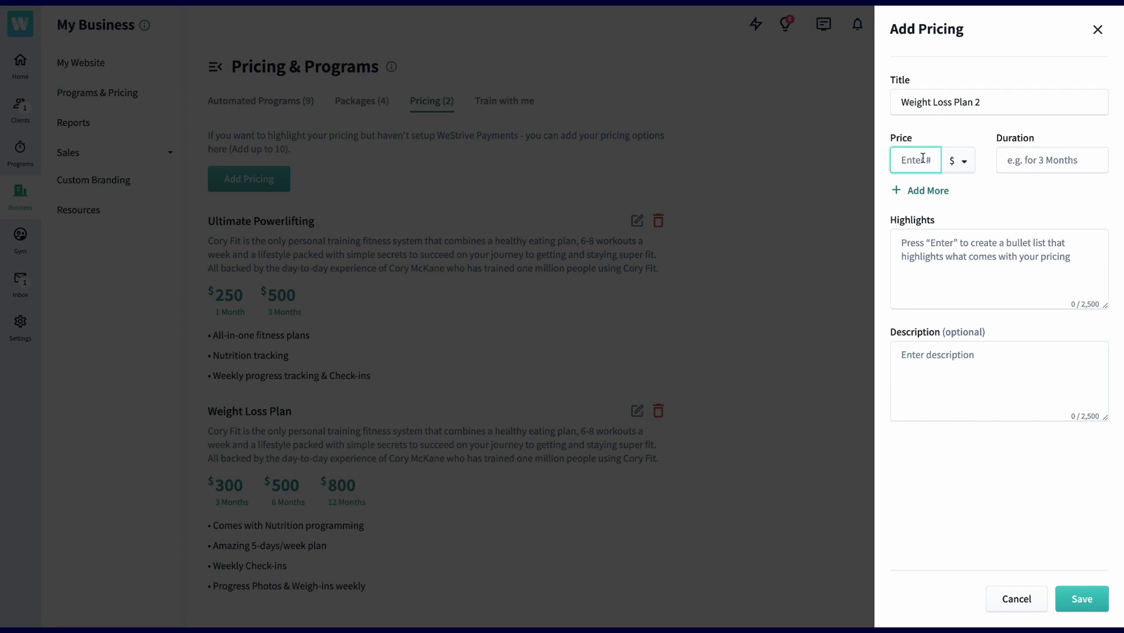
{"action": "type", "text": "3"}
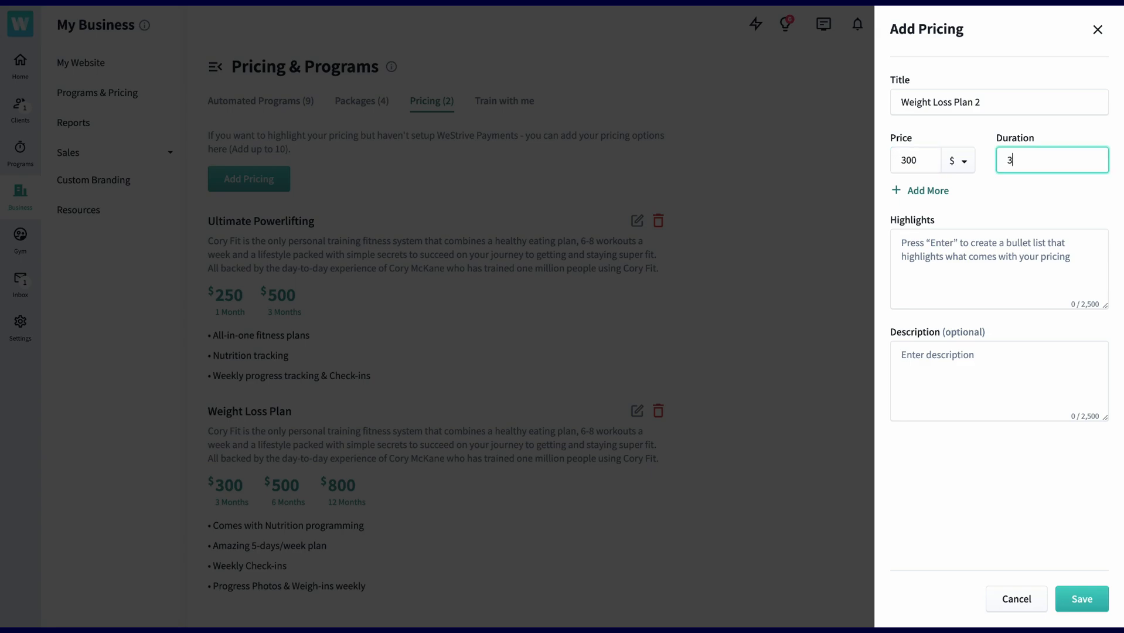
{"action": "left_click", "coordinate": [928, 190]}
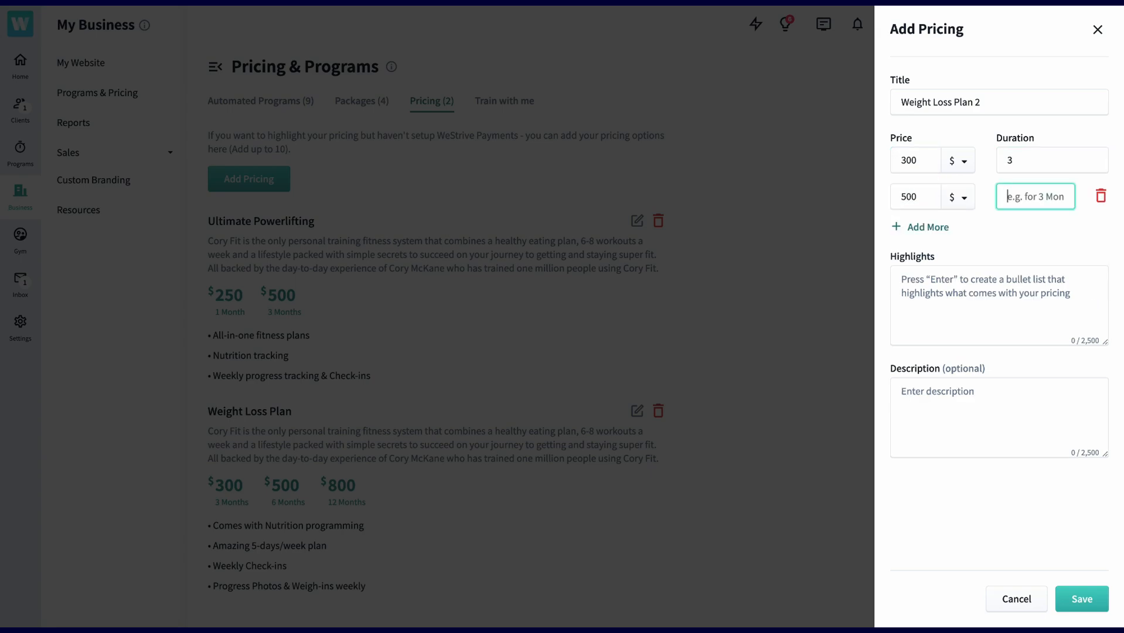
{"action": "left_click", "coordinate": [928, 228]}
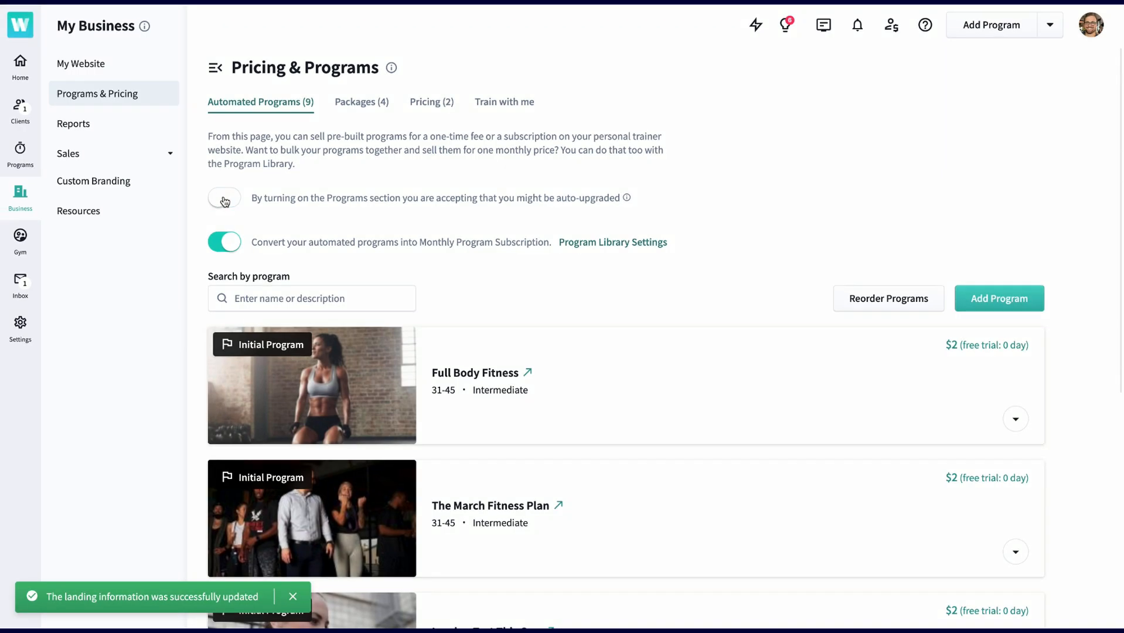
Step: Fill a new program 'The best fitness plan' at $25, Intermediate difficulty, 31-45 per day
{"action": "left_click", "coordinate": [224, 198]}
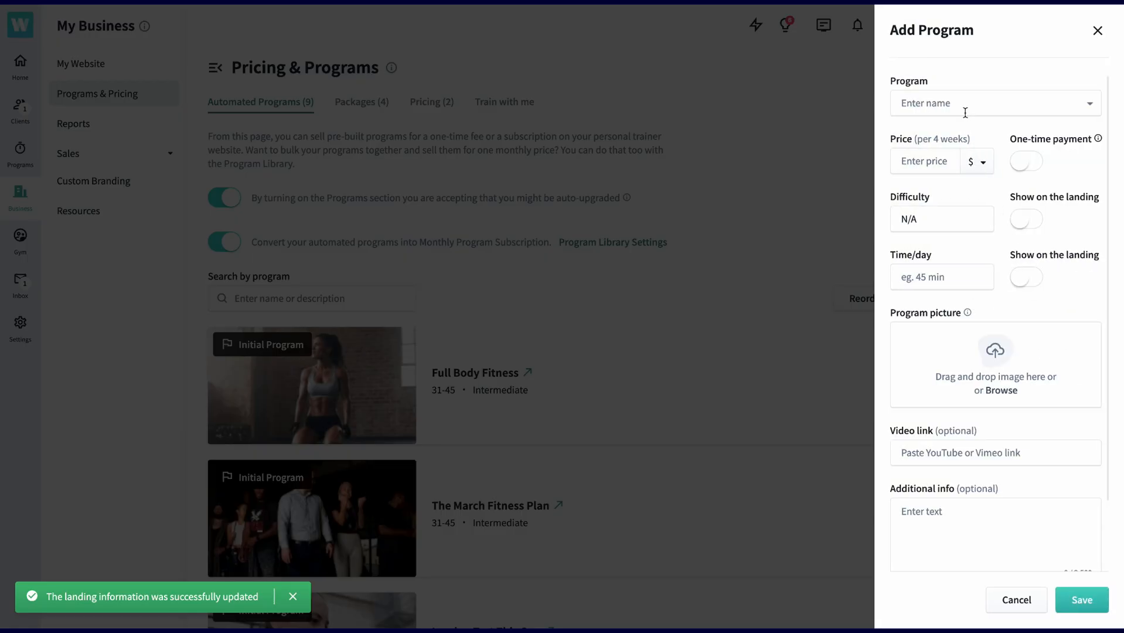
{"action": "type", "text": "The best fitness plan"}
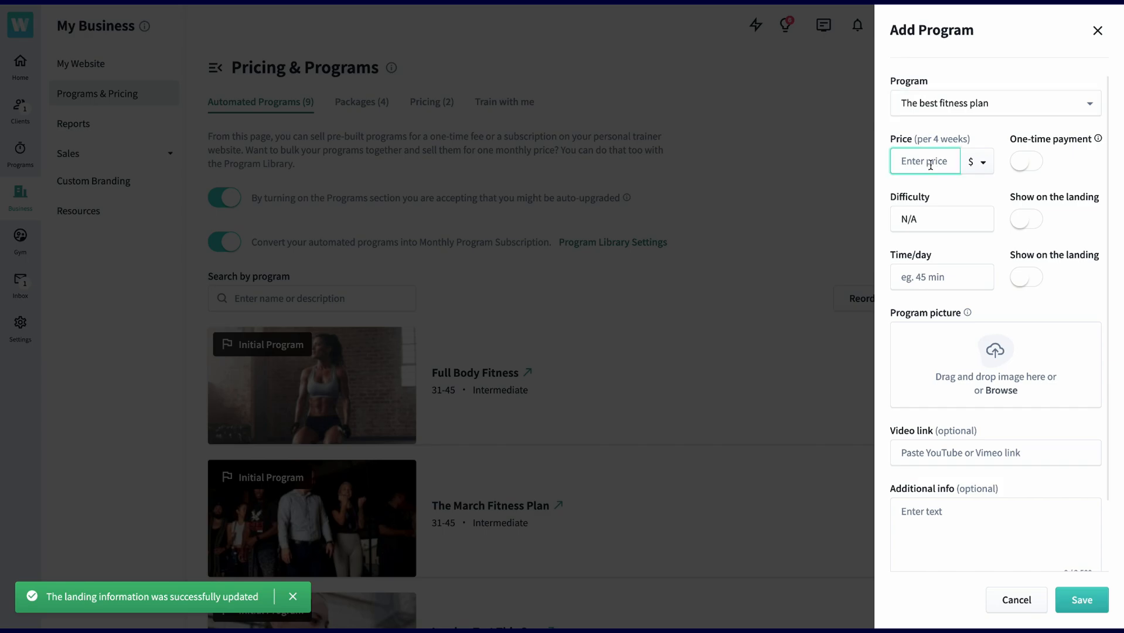
{"action": "type", "text": "25"}
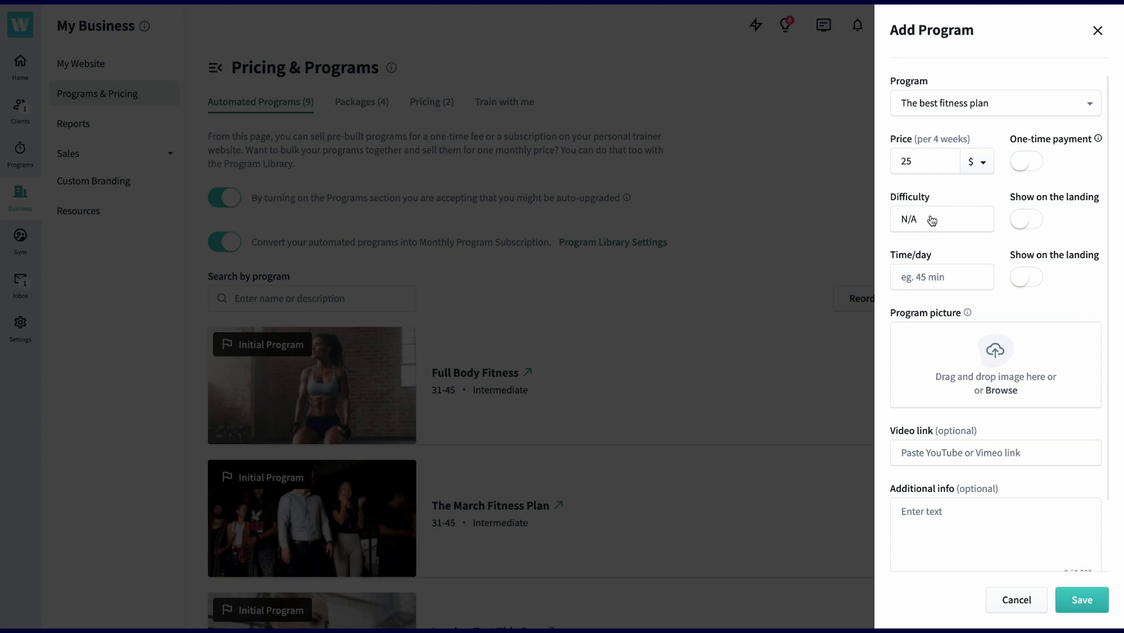
{"action": "left_click", "coordinate": [941, 277]}
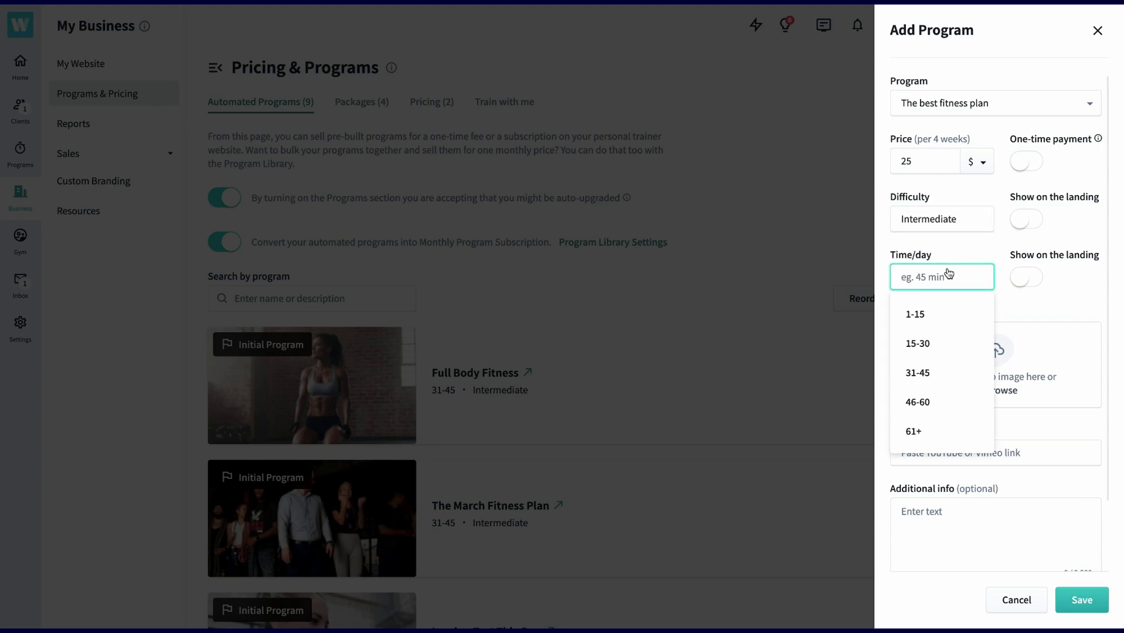
{"action": "left_click", "coordinate": [918, 373]}
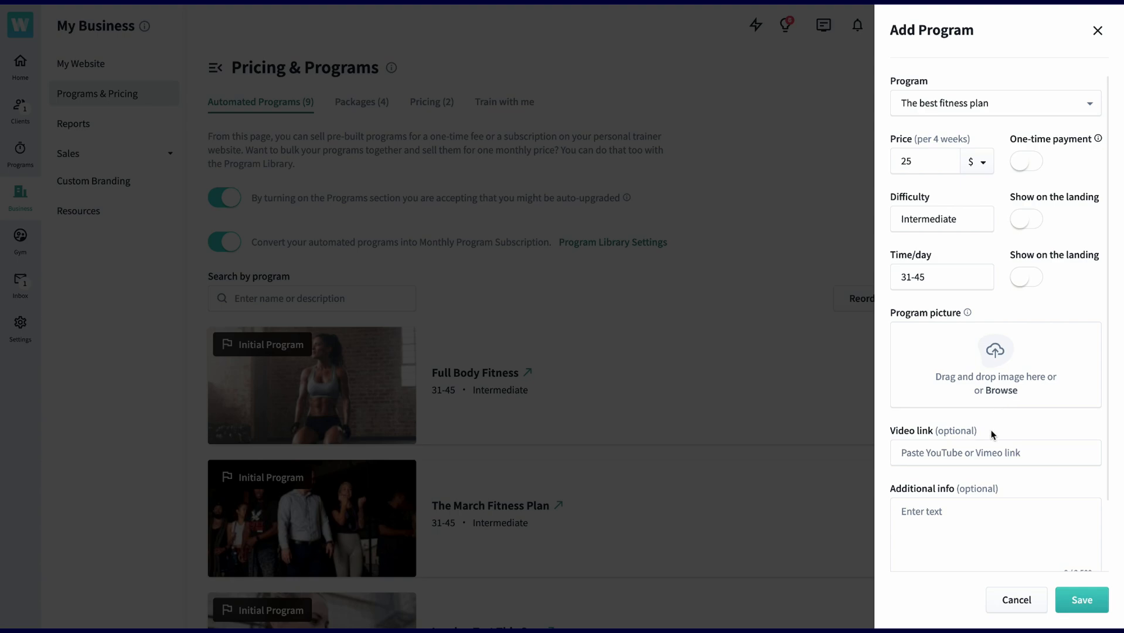
{"action": "scroll", "scroll_direction": "down", "scroll_amount": 3}
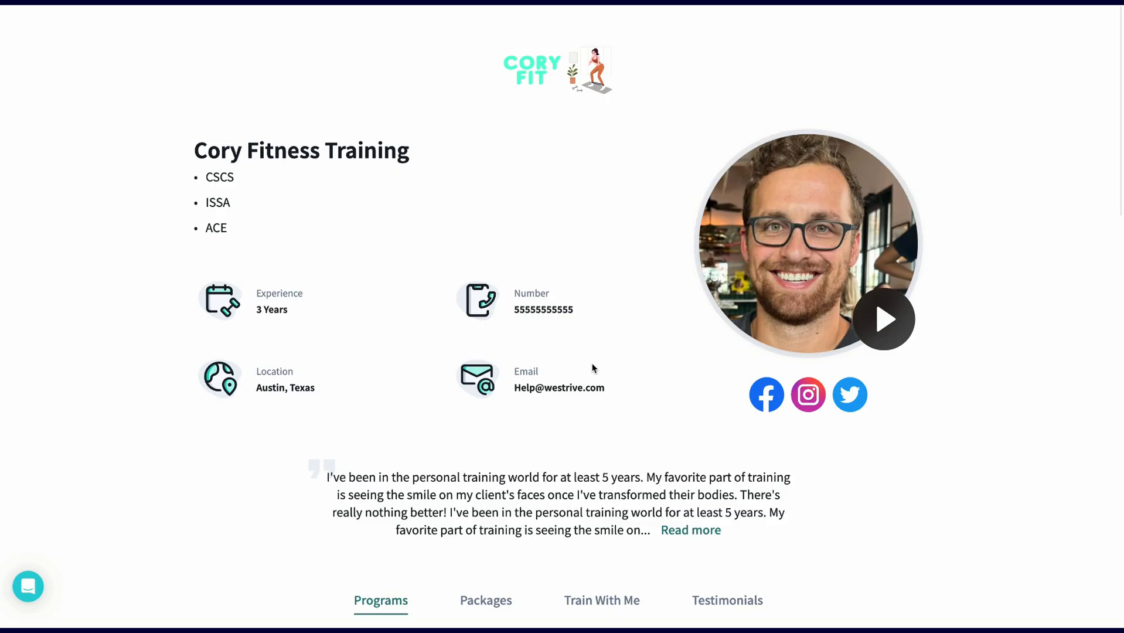
Step: Sign up a test client on the Full Body Fitness purchase page, dismissing the Add Card form
{"action": "scroll", "scroll_direction": "down", "scroll_amount": 3}
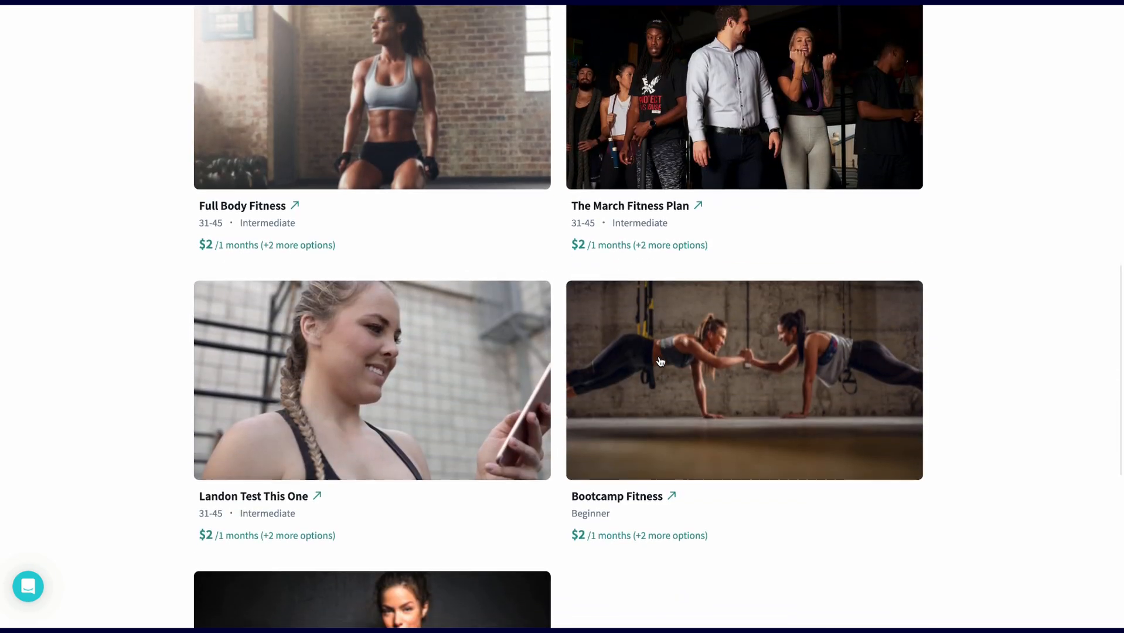
{"action": "left_click", "coordinate": [243, 206]}
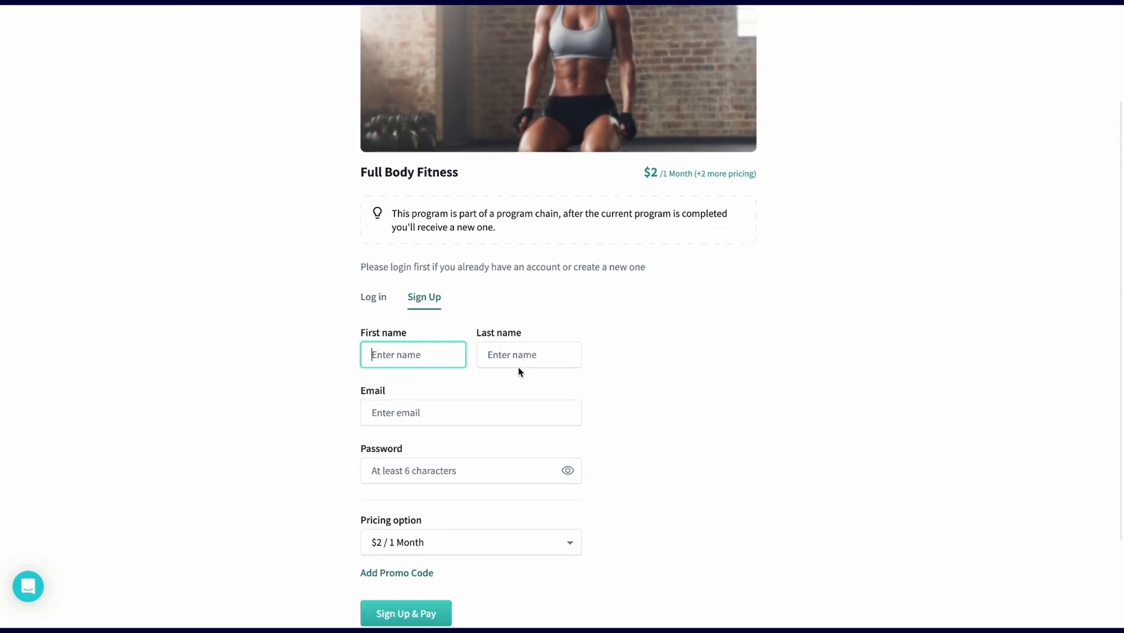
{"action": "left_click", "coordinate": [472, 436]}
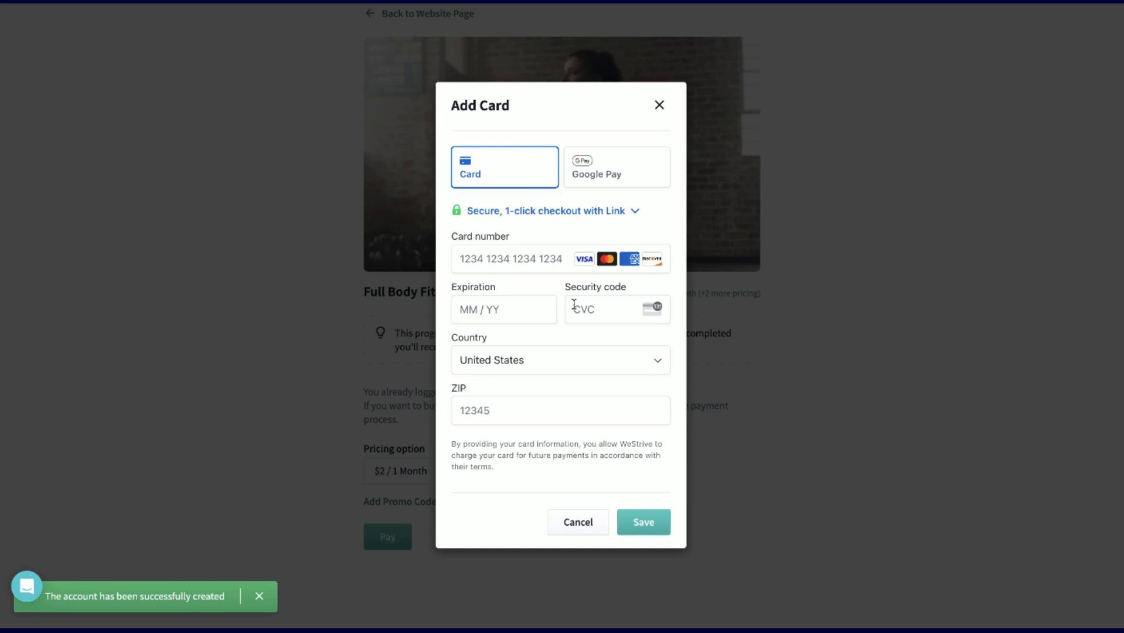
{"action": "left_click", "coordinate": [642, 522]}
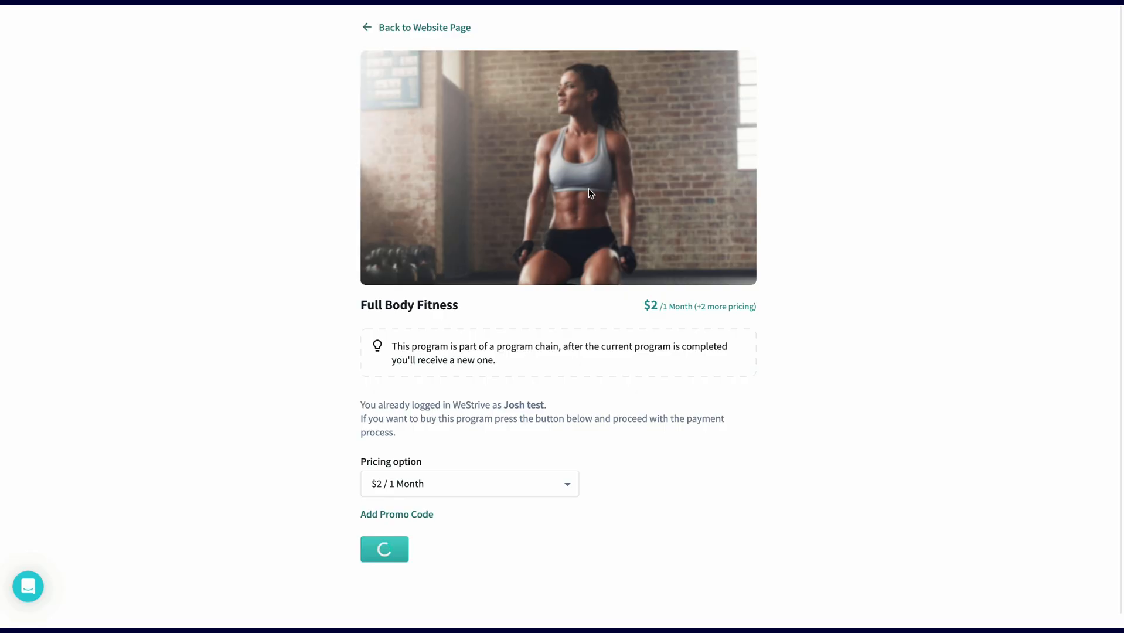
{"action": "left_click", "coordinate": [384, 549]}
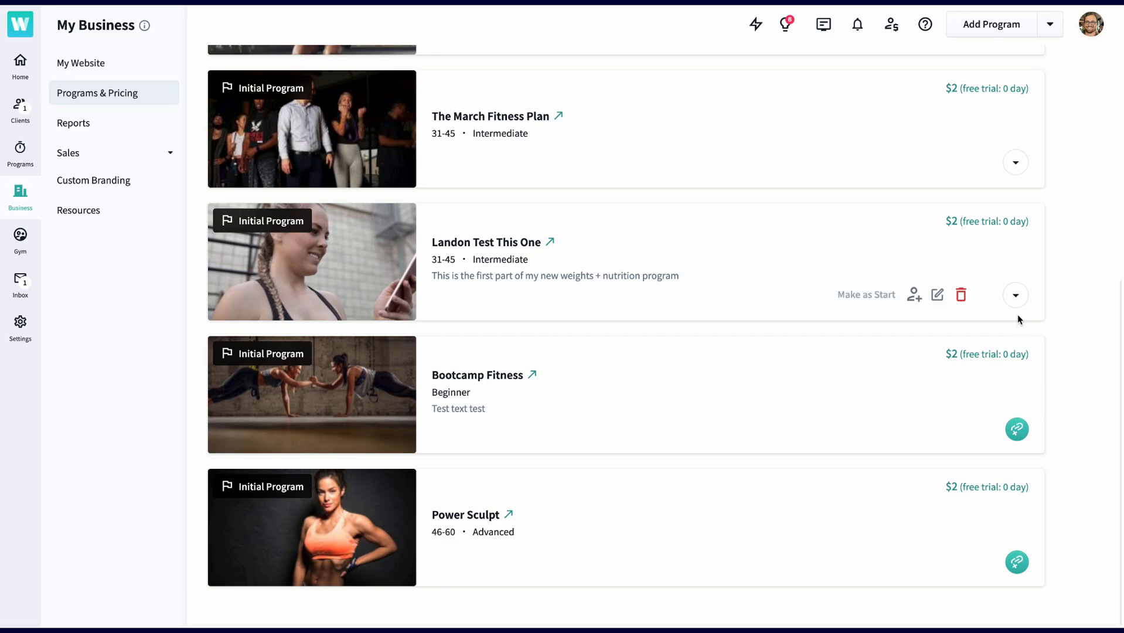
Step: Collapse Landon Test This One and start a follow-up program on the Bootcamp Fitness chain
{"action": "left_click", "coordinate": [1016, 294]}
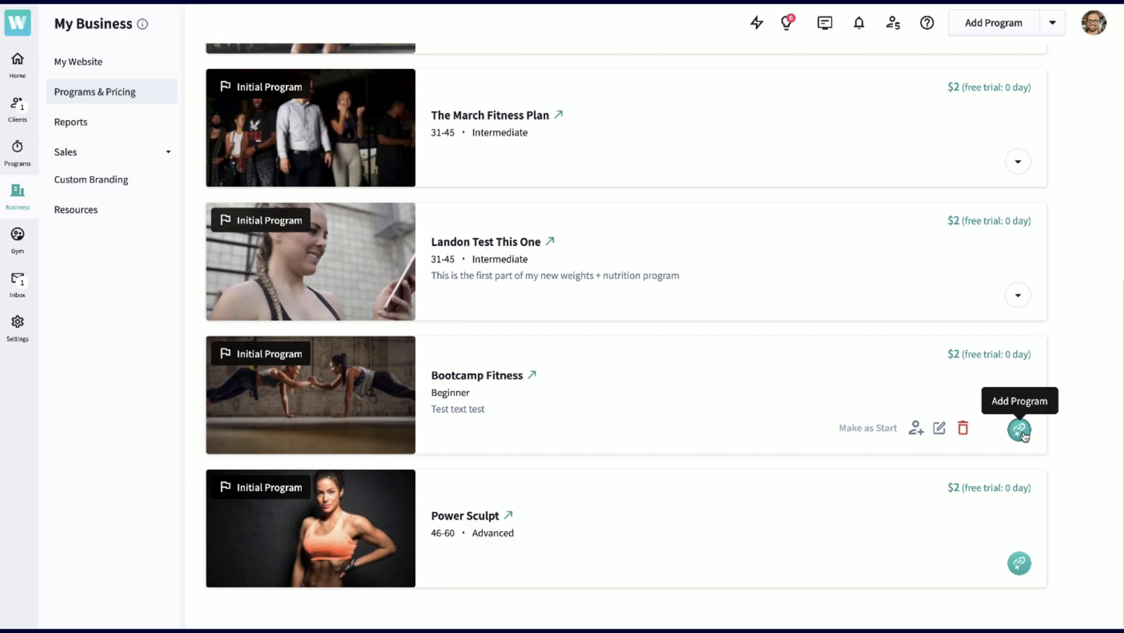
{"action": "left_click", "coordinate": [1017, 431]}
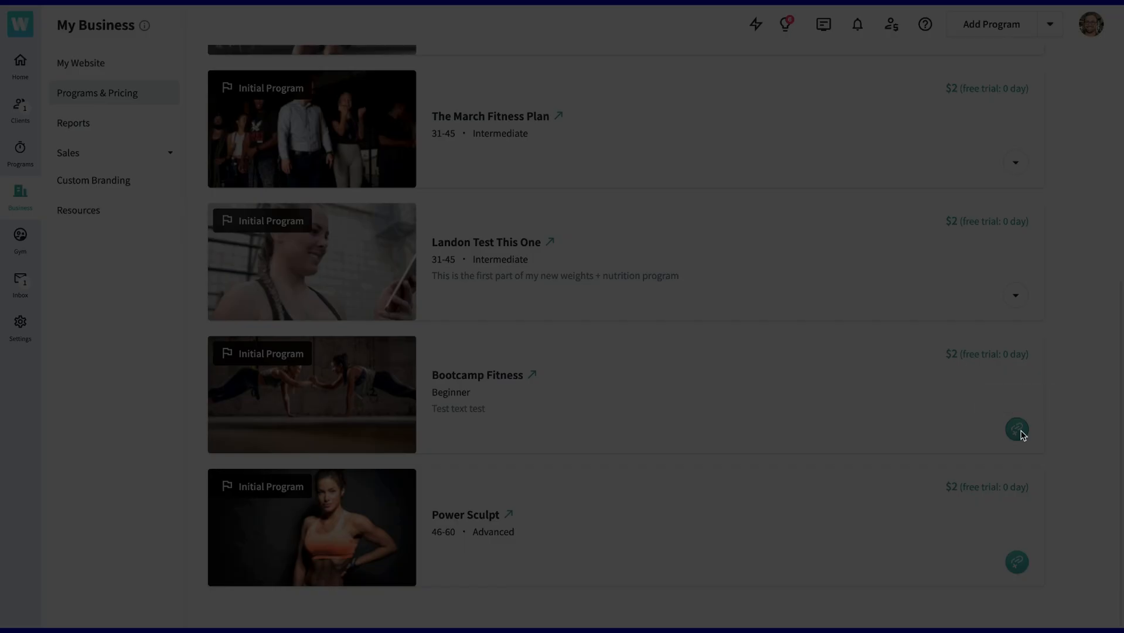
Step: Chain The best fitness plan at $20, Intermediate, 31-45 per day, with a cropped WeStrive logo
{"action": "left_click", "coordinate": [992, 23]}
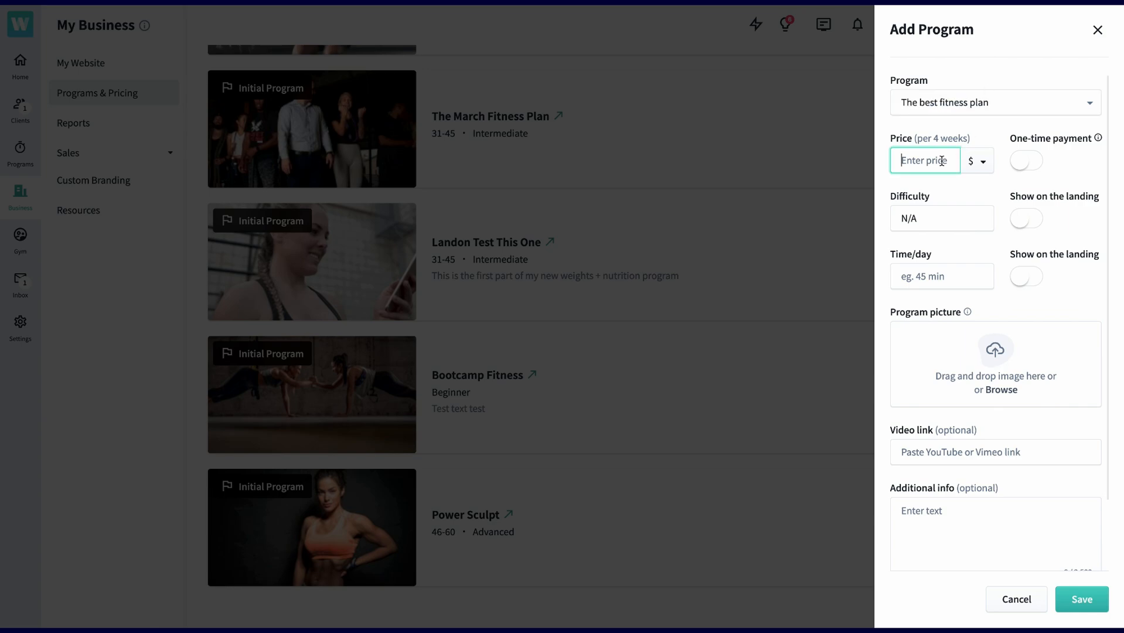
{"action": "type", "text": "20"}
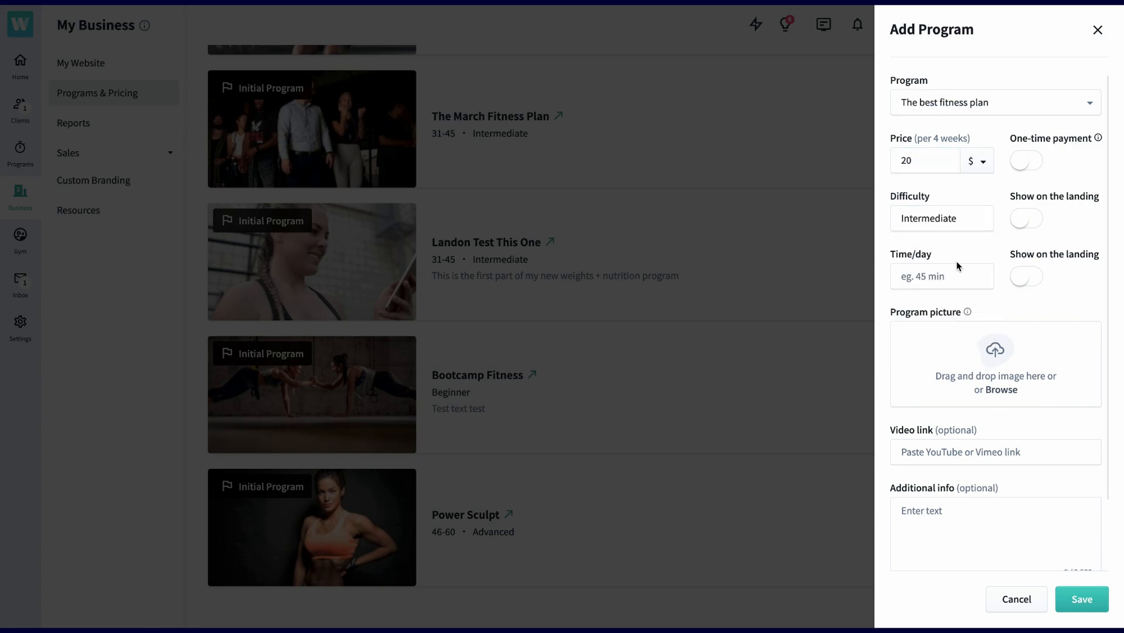
{"action": "left_click", "coordinate": [1006, 389]}
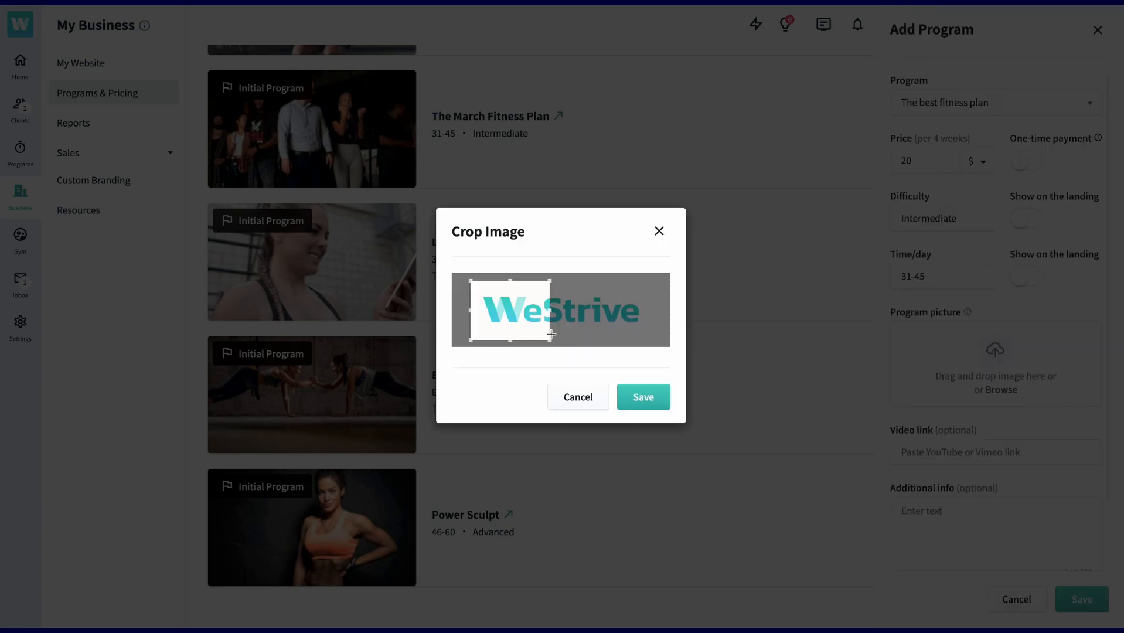
{"action": "left_click", "coordinate": [643, 396]}
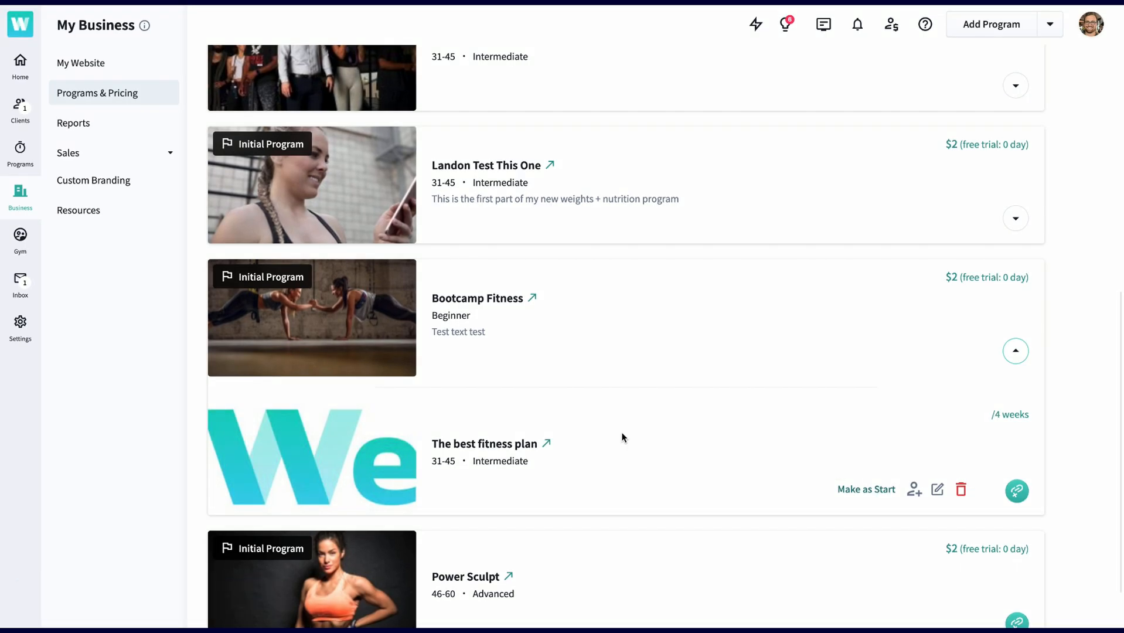
{"action": "mouse_move", "coordinate": [914, 490]}
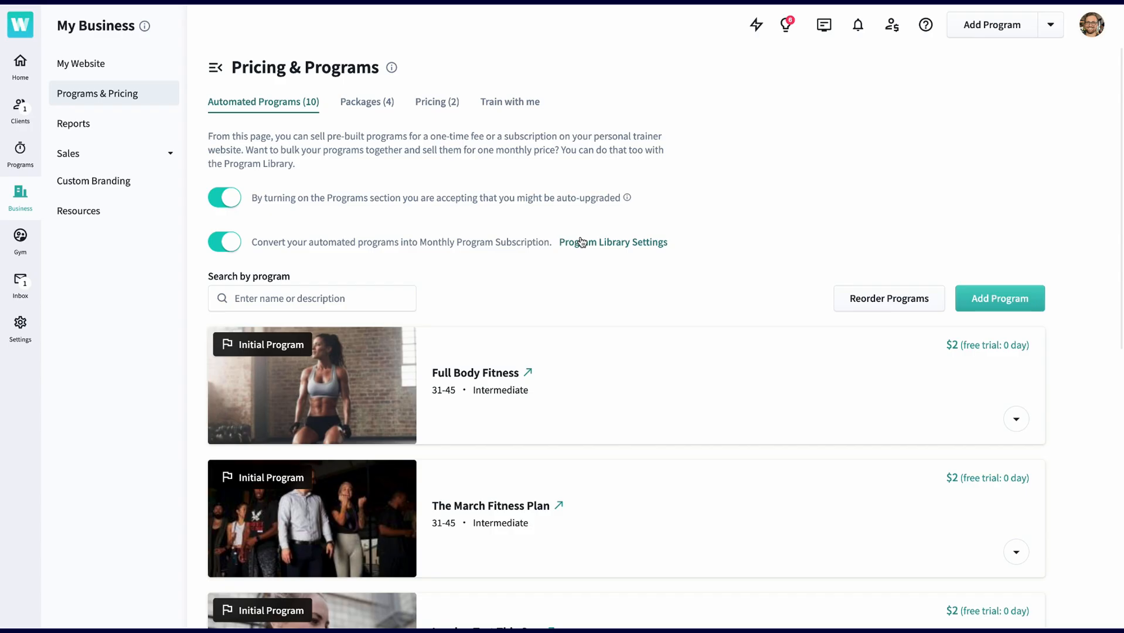
Step: Edit the Program Library subscription pricing, entering 50 for a plan amount
{"action": "left_click", "coordinate": [613, 242]}
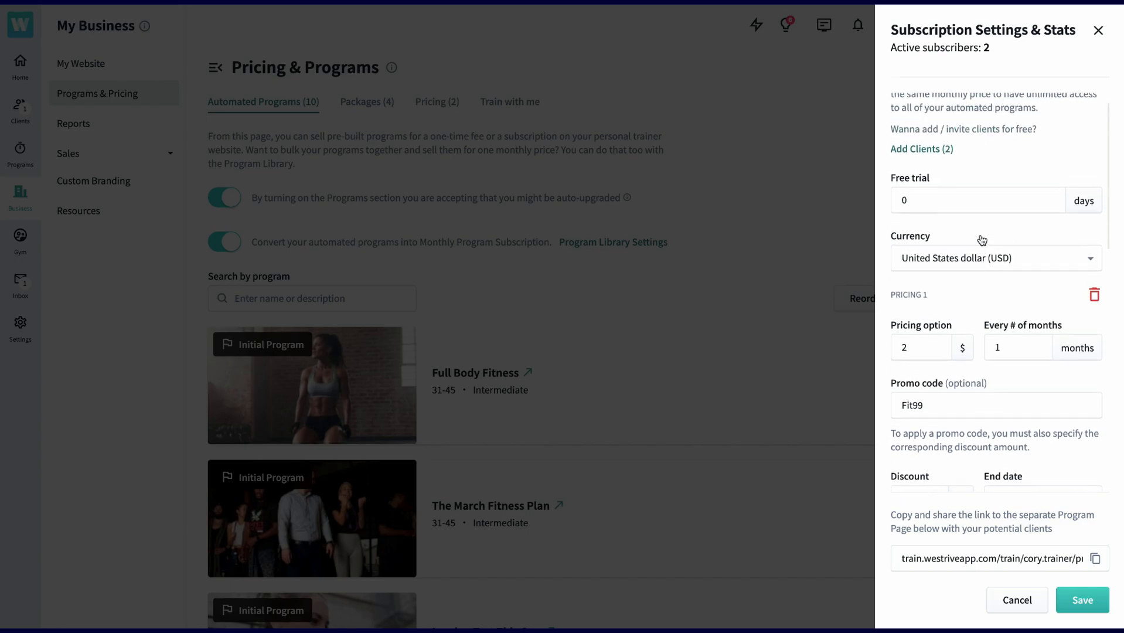
{"action": "scroll", "scroll_direction": "down", "scroll_amount": 3}
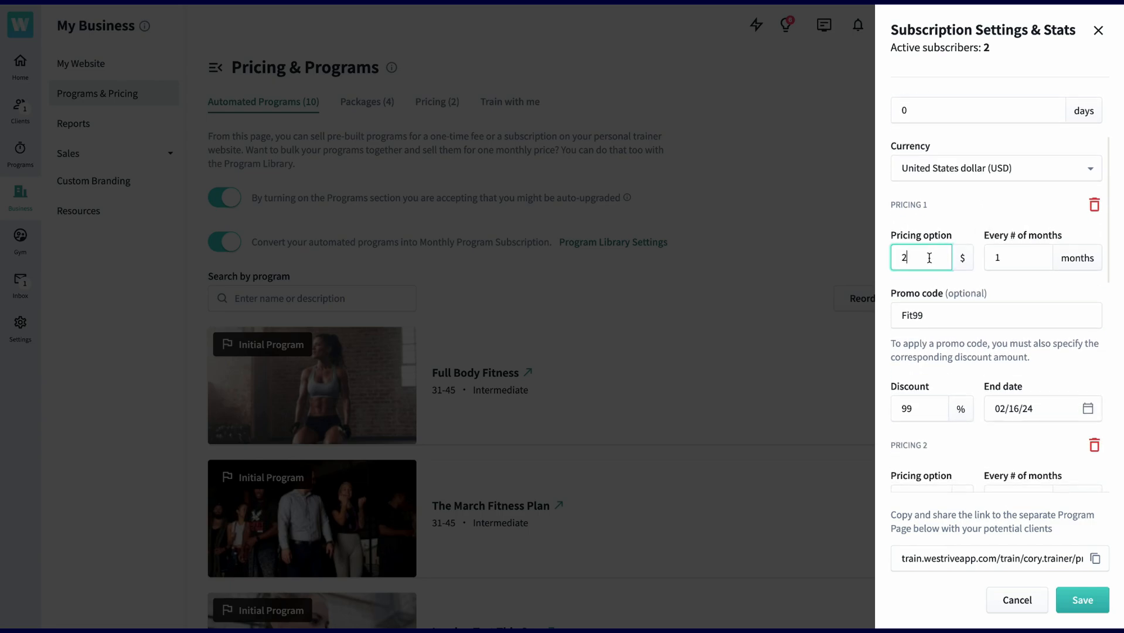
{"action": "type", "text": "50"}
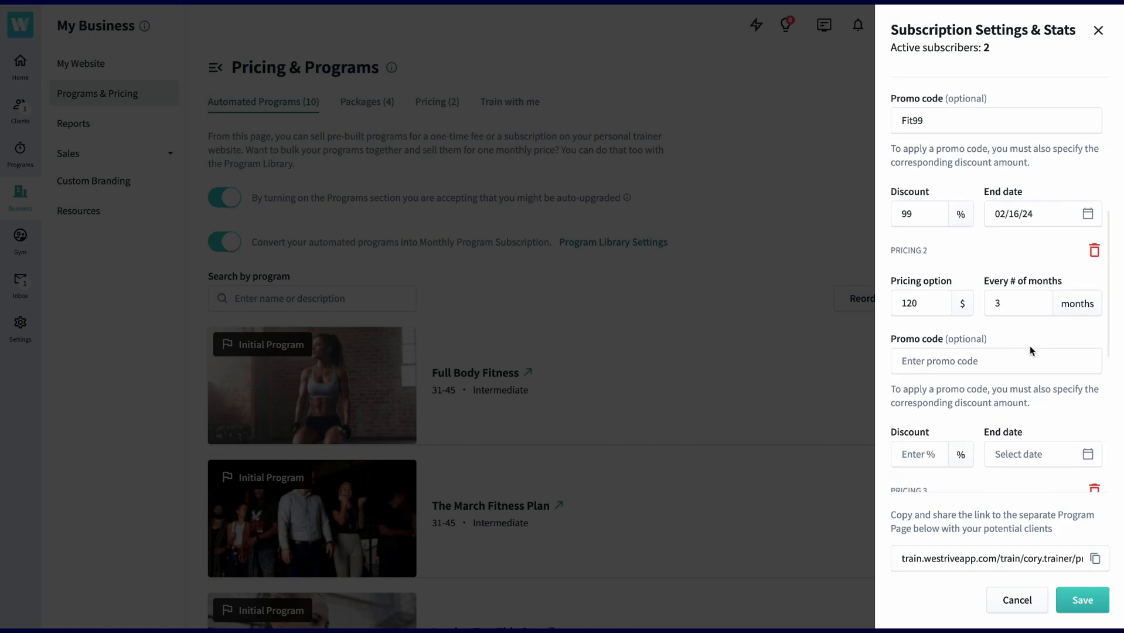
{"action": "left_click", "coordinate": [1096, 558]}
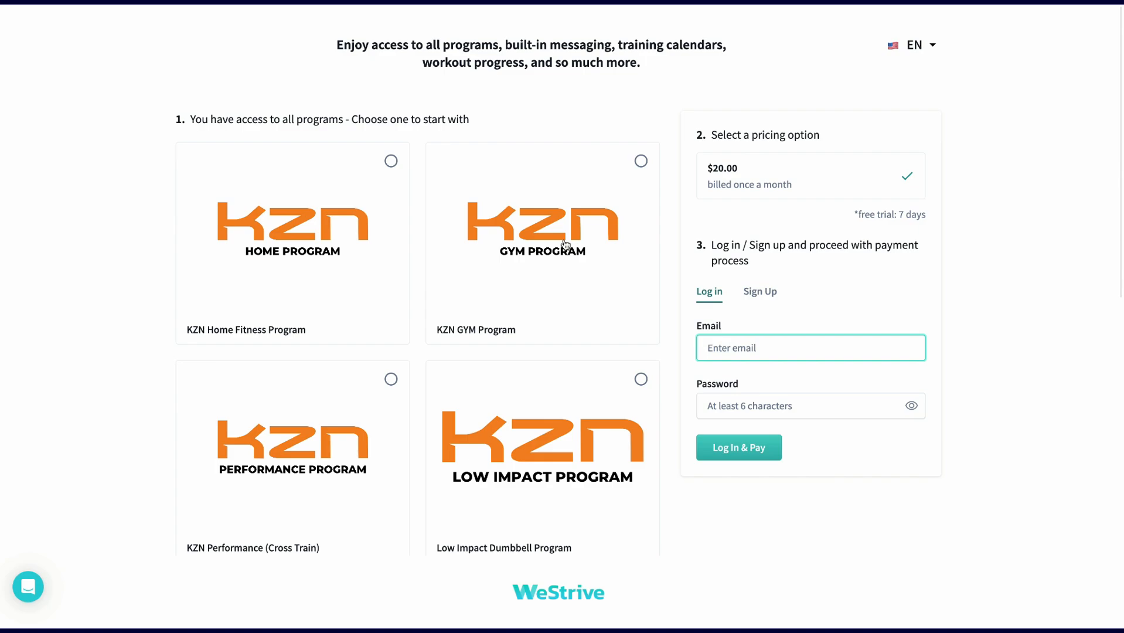
Step: Pick a starting library program and switch checkout to Sign Up for a new account
{"action": "left_click", "coordinate": [390, 161]}
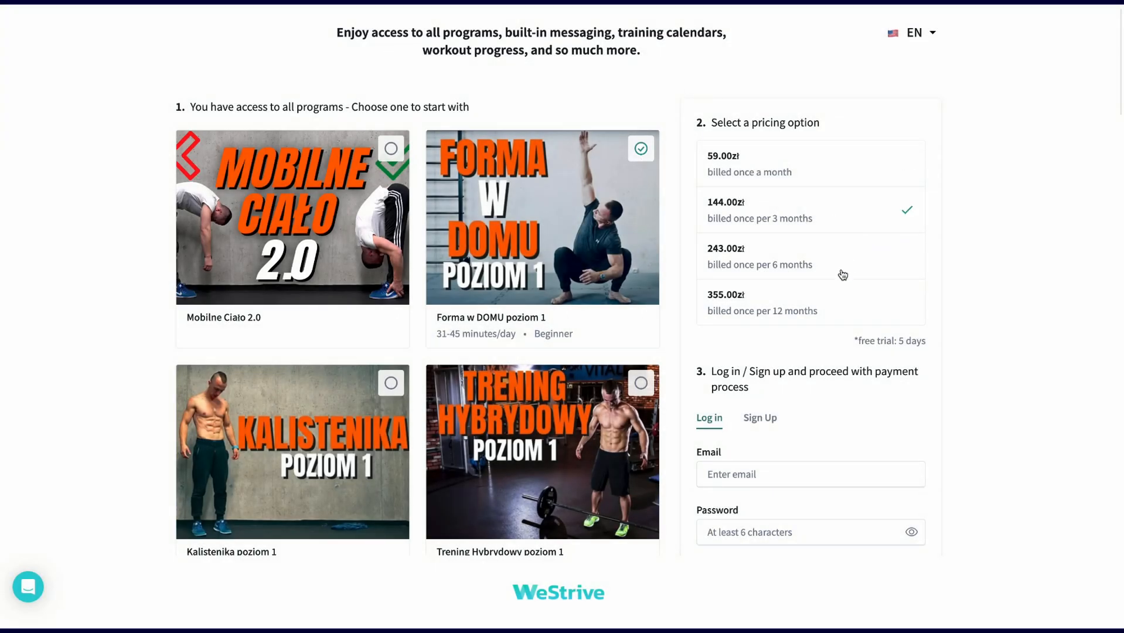
{"action": "scroll", "scroll_direction": "down", "scroll_amount": 3}
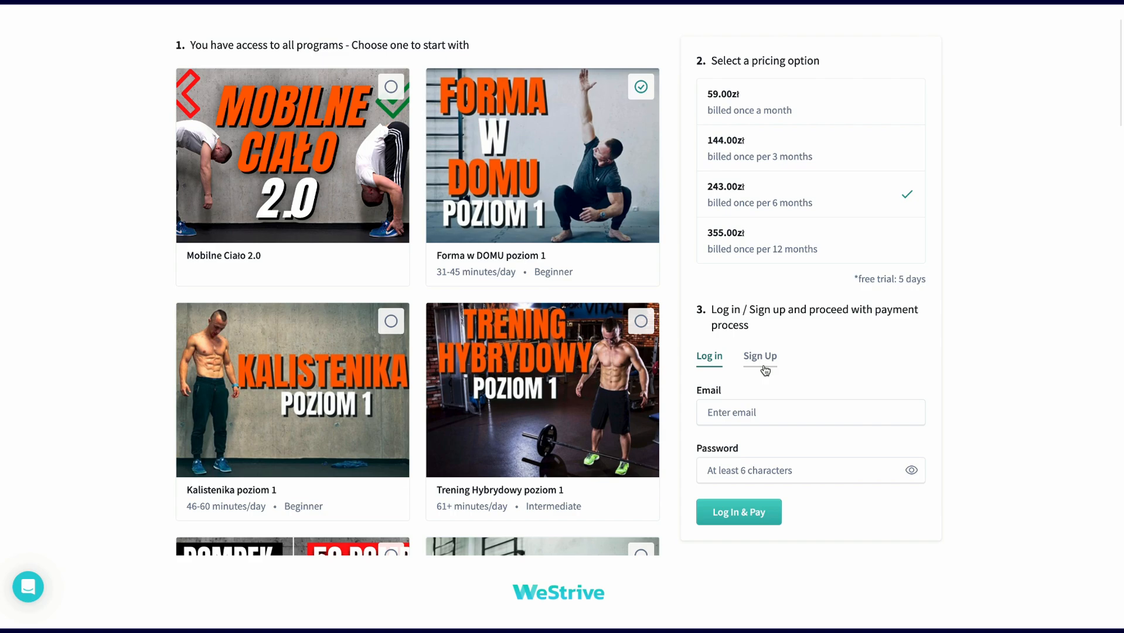
{"action": "left_click", "coordinate": [760, 357]}
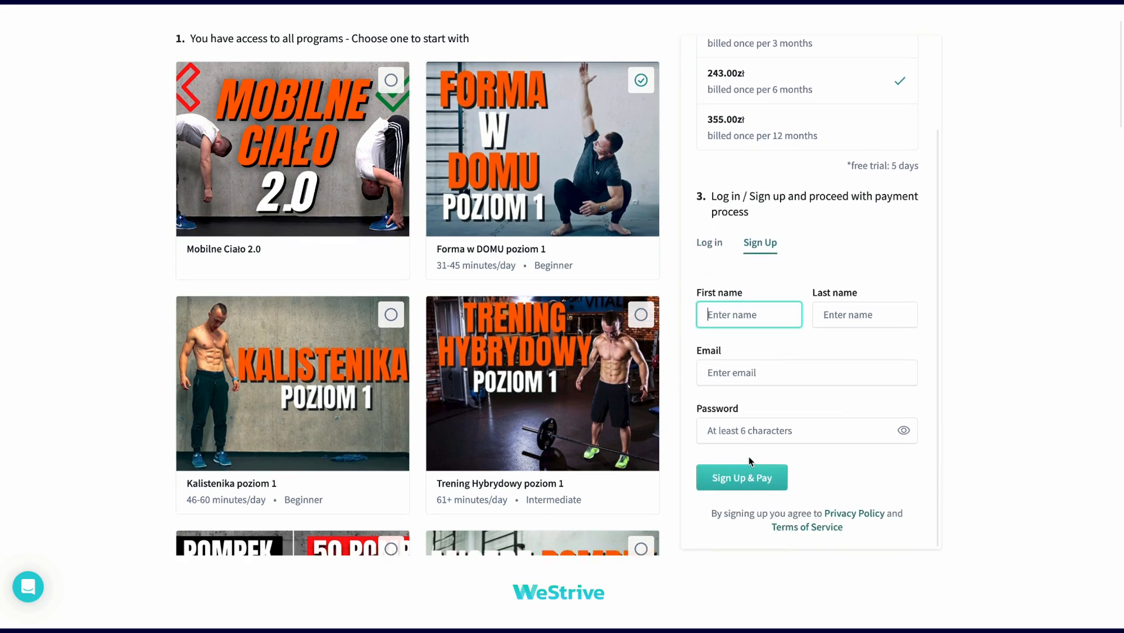
{"action": "left_click", "coordinate": [741, 478]}
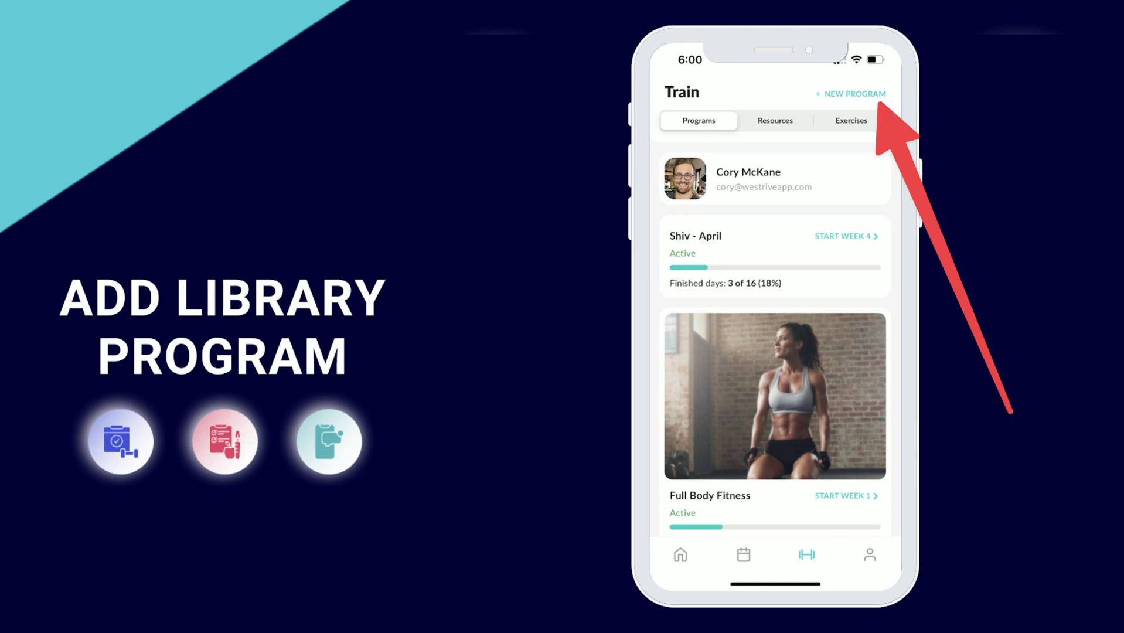
Step: Add a + NEW PROGRAM for the client in the mobile Train screen and browse the library
{"action": "left_click", "coordinate": [850, 93]}
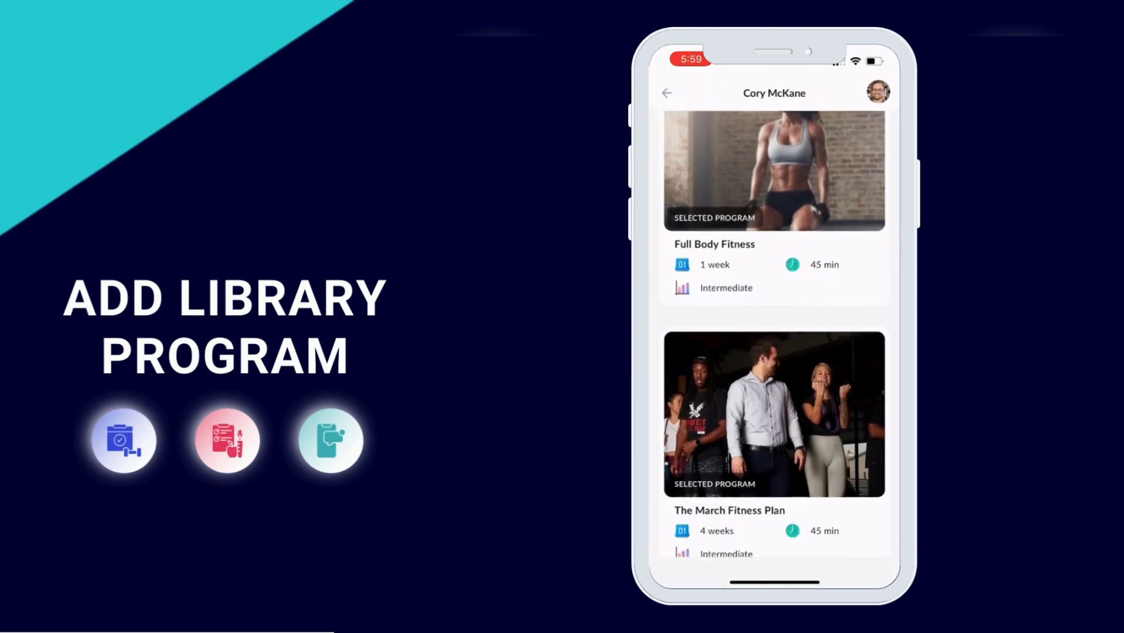
{"action": "scroll", "scroll_direction": "down", "scroll_amount": 3}
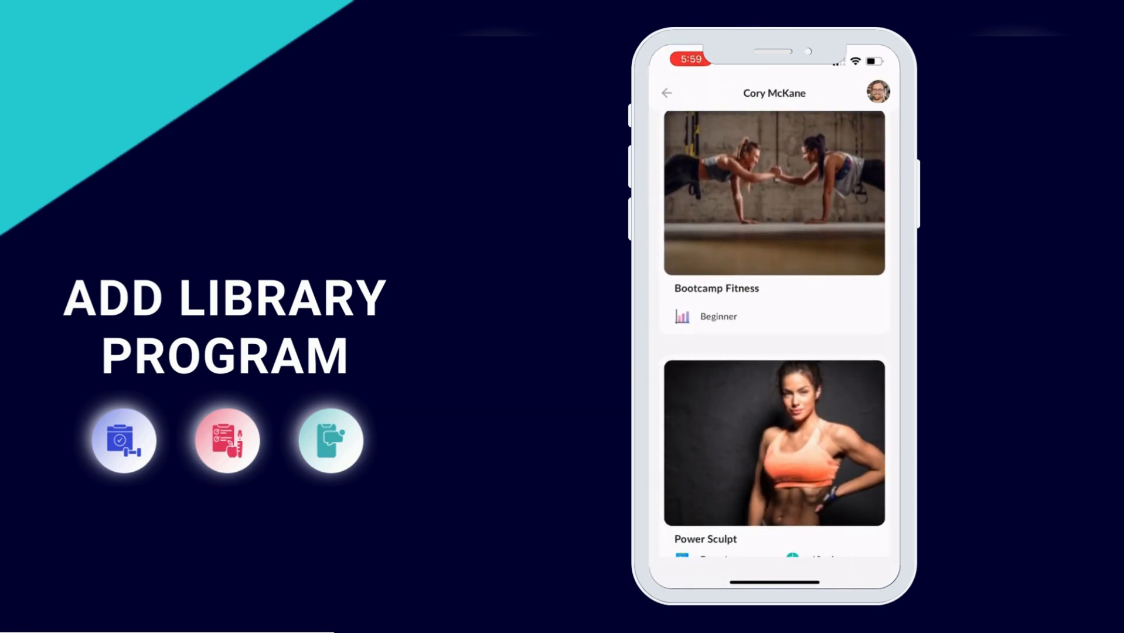
{"action": "left_click", "coordinate": [773, 192]}
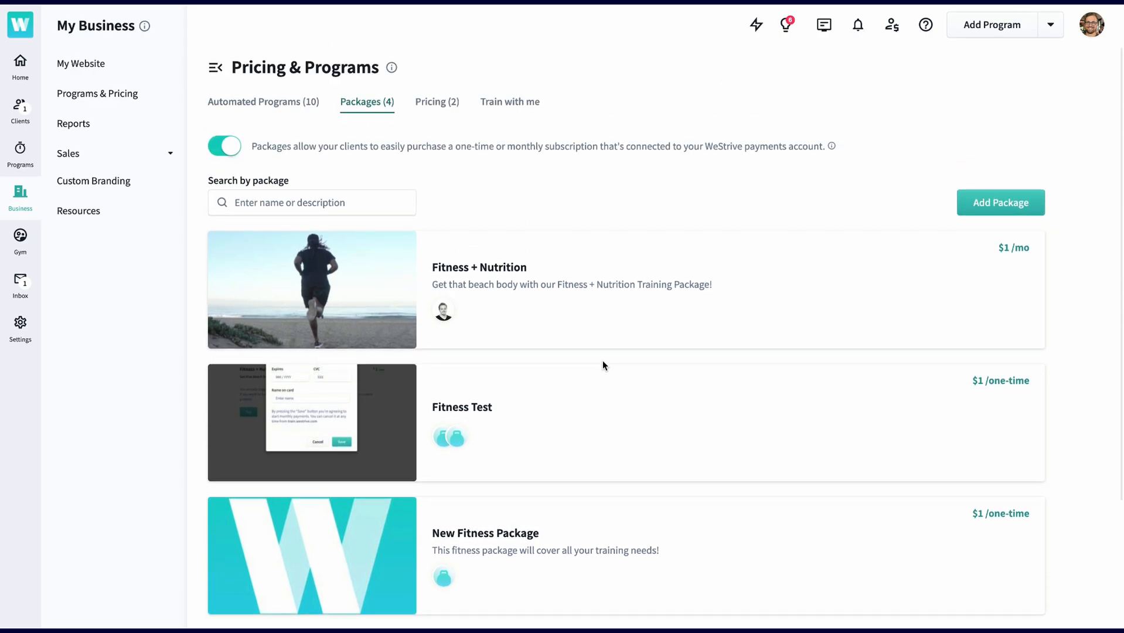
Step: Go from the Packages list to the General Sales revenue report
{"action": "left_click", "coordinate": [1000, 201]}
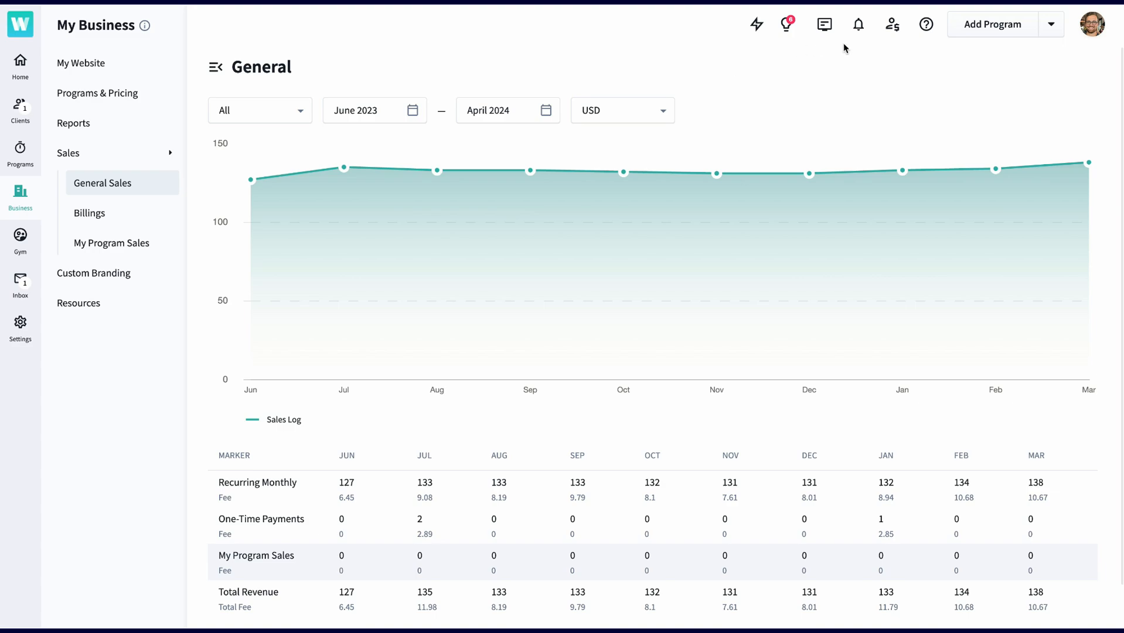
Step: Play the Stripe billing tutorial from the video tutorials list and dismiss it
{"action": "left_click", "coordinate": [927, 24]}
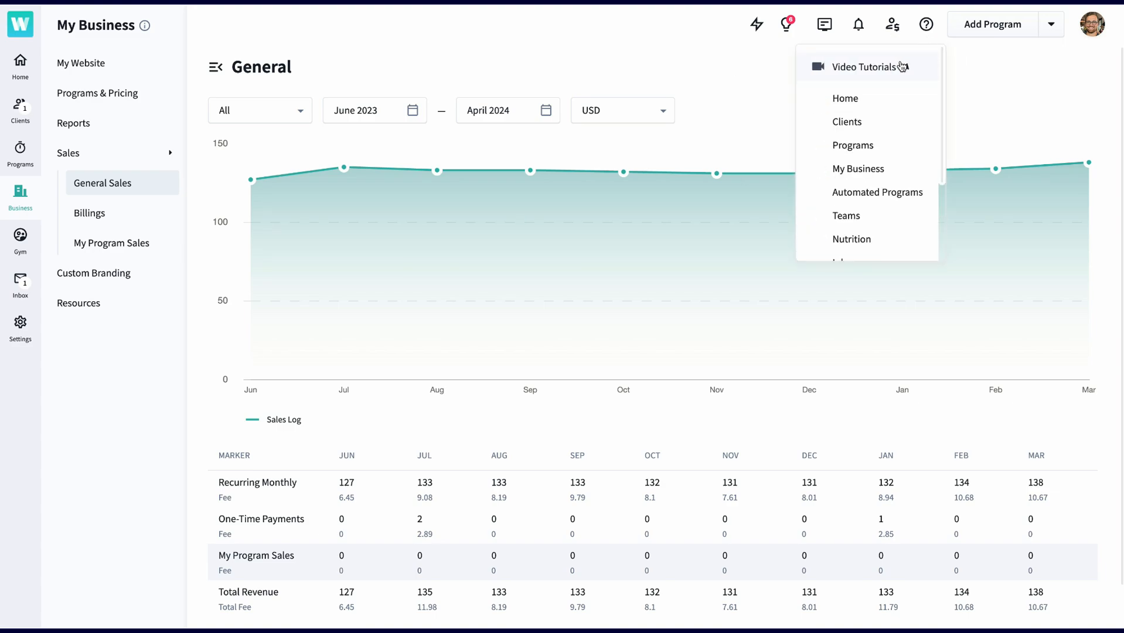
{"action": "scroll", "scroll_direction": "down", "scroll_amount": 3}
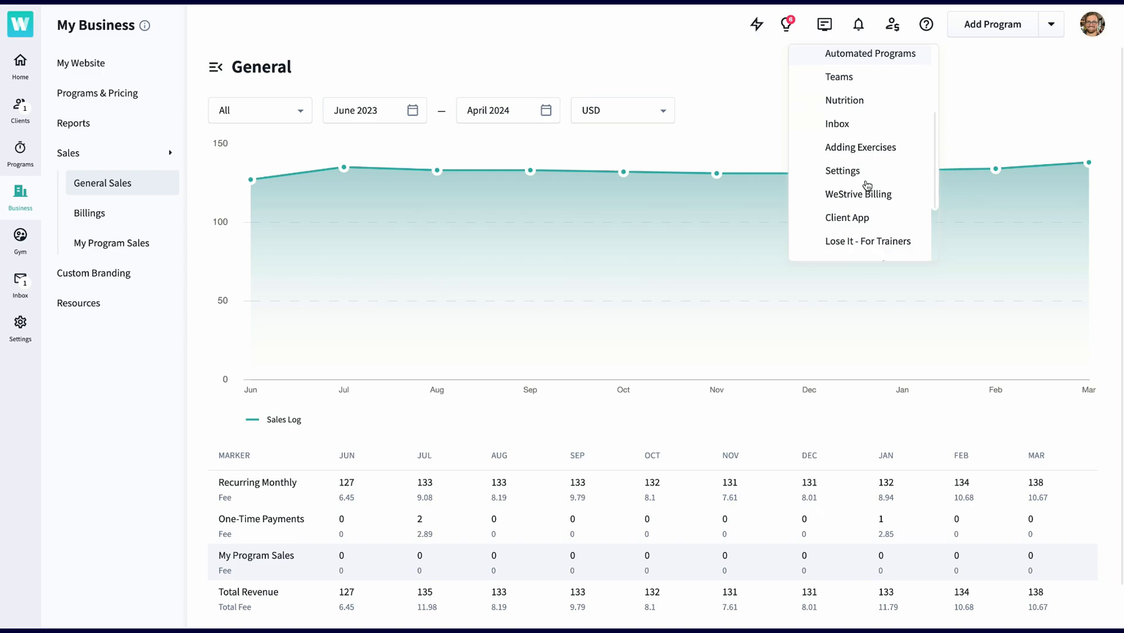
{"action": "left_click", "coordinate": [858, 194]}
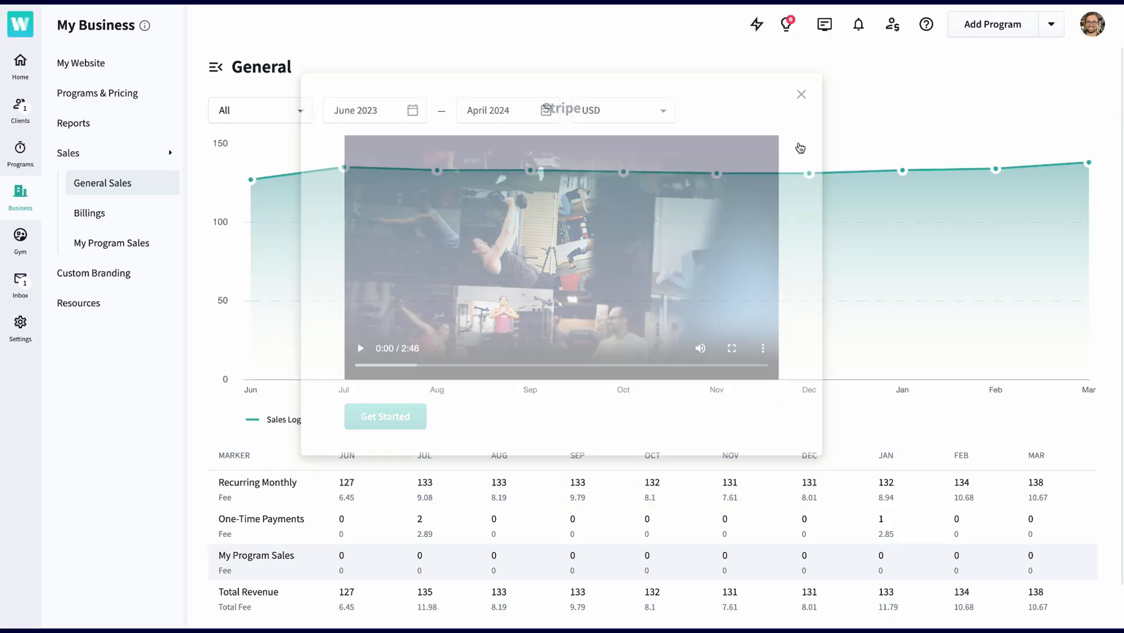
{"action": "left_click", "coordinate": [801, 94]}
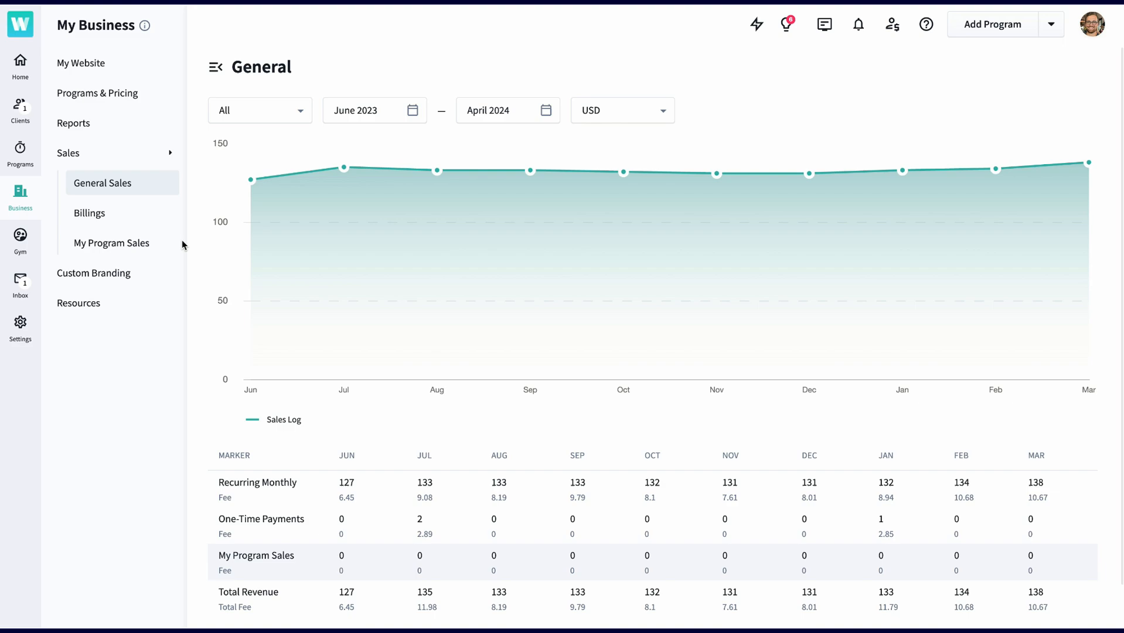
Step: Move from General Sales to the Billings list of invoices
{"action": "scroll", "scroll_direction": "down", "scroll_amount": 3}
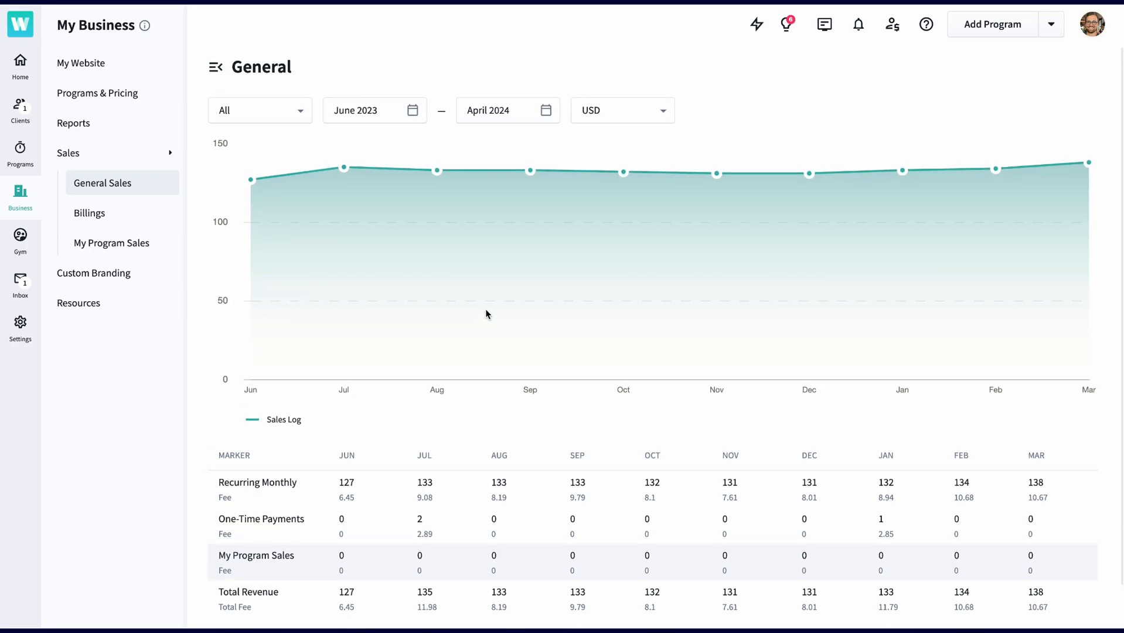
{"action": "left_click", "coordinate": [89, 213]}
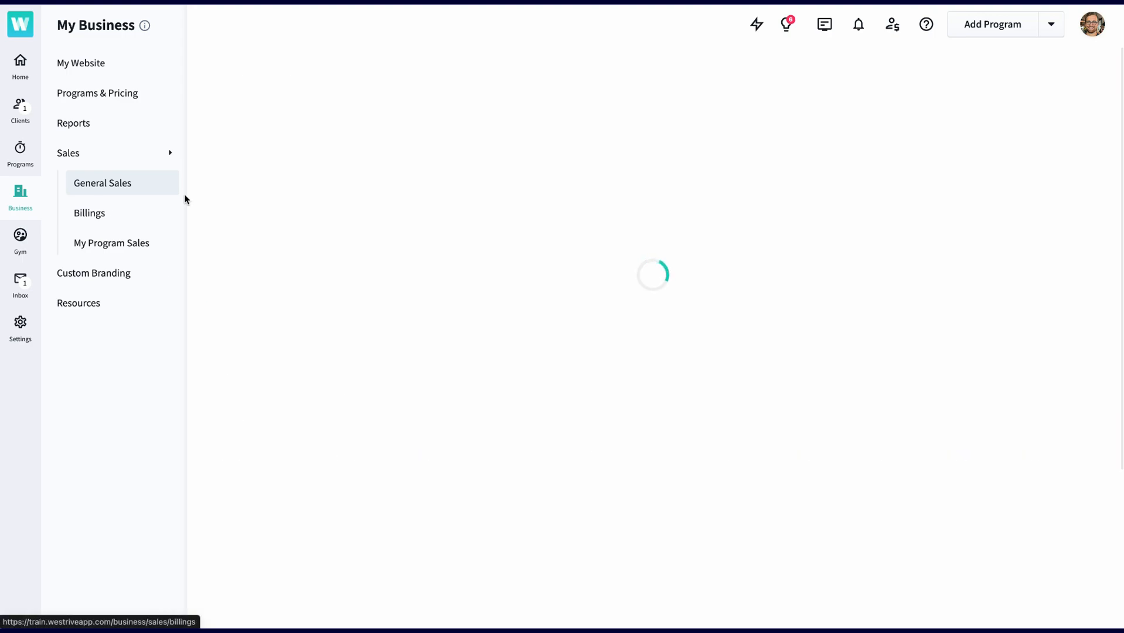
Step: Review the Billings invoice list and its billing type and status filter options
{"action": "left_click", "coordinate": [89, 213]}
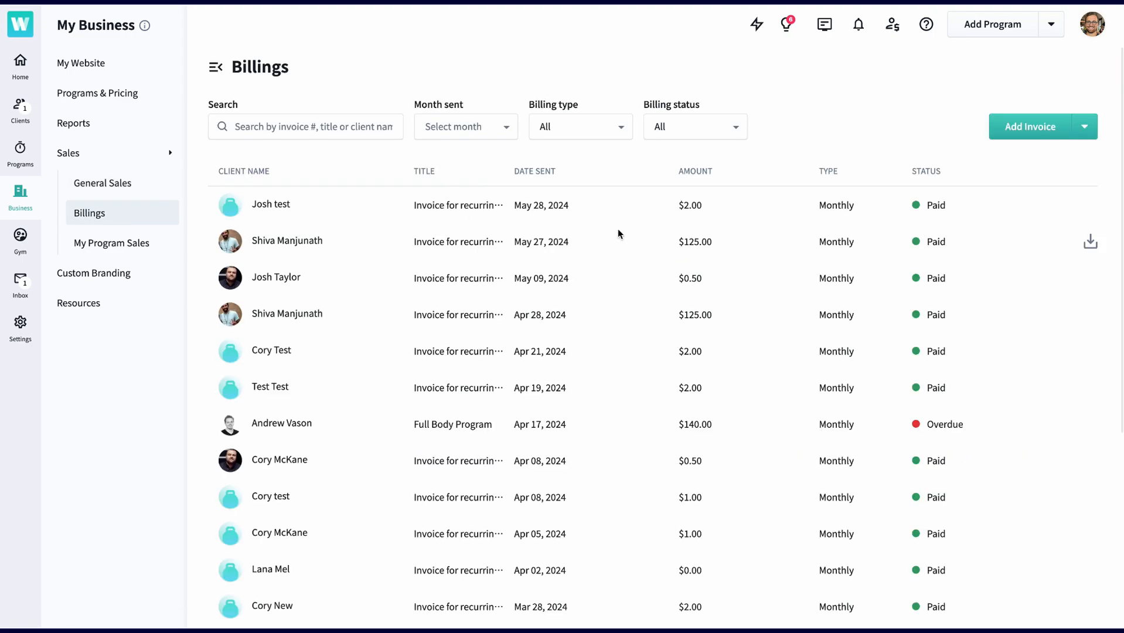
{"action": "left_click", "coordinate": [579, 127]}
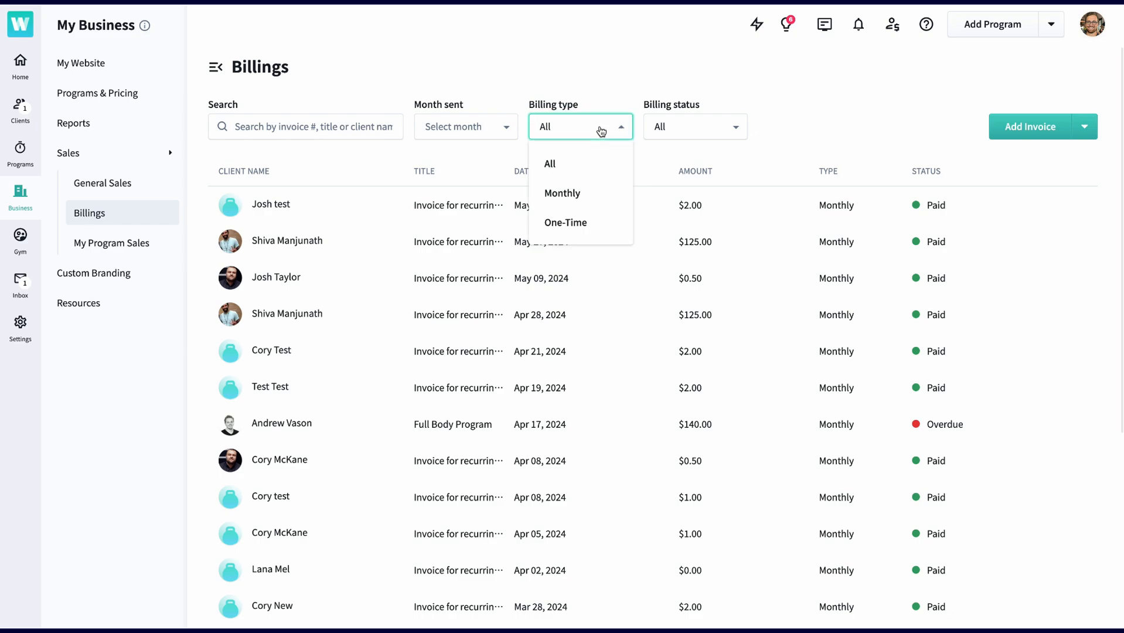
{"action": "left_click", "coordinate": [693, 127]}
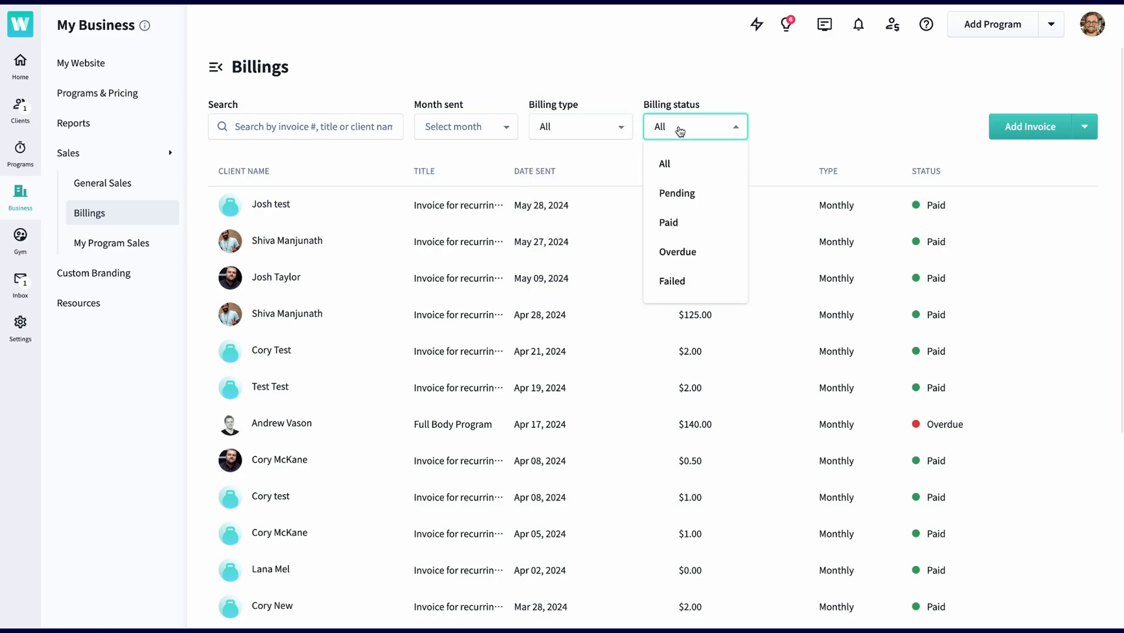
{"action": "left_click", "coordinate": [693, 127]}
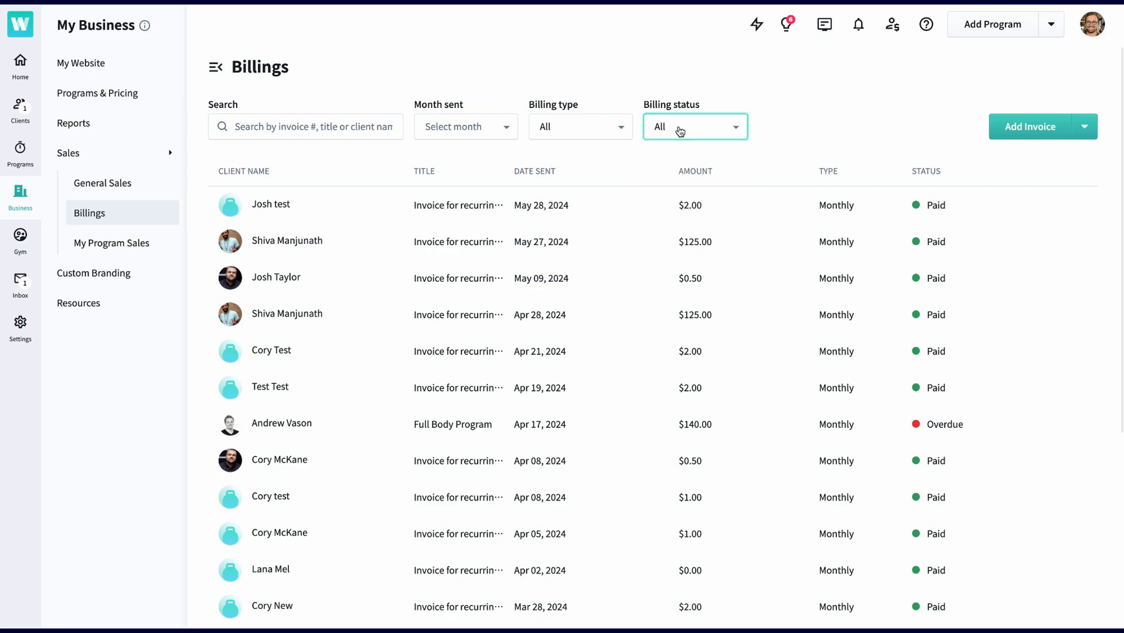
Step: Go to the My Program Sales report listing May 2024 purchases
{"action": "left_click", "coordinate": [112, 243]}
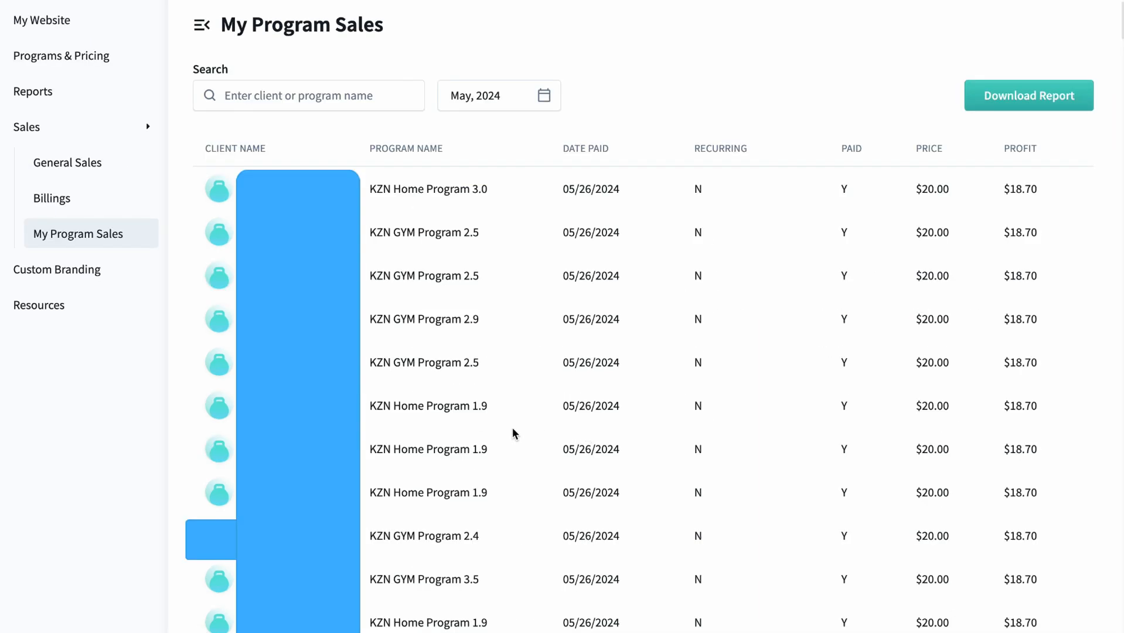
Step: Check the 2024 months in the program sales month picker, then go to Custom Branding
{"action": "left_click", "coordinate": [500, 95]}
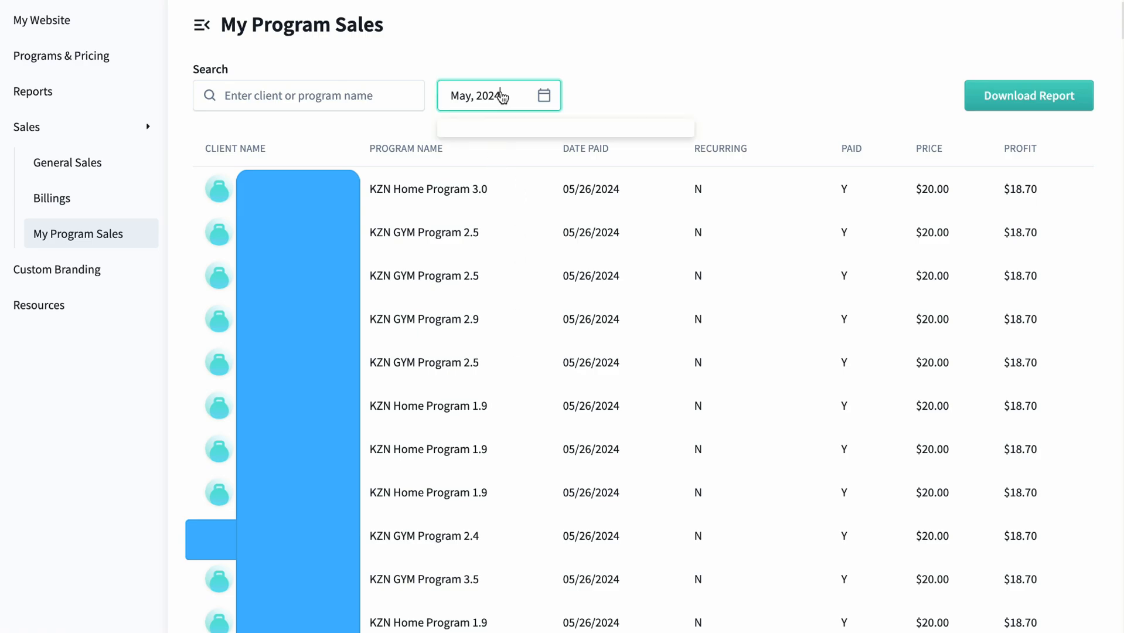
{"action": "left_click", "coordinate": [495, 95]}
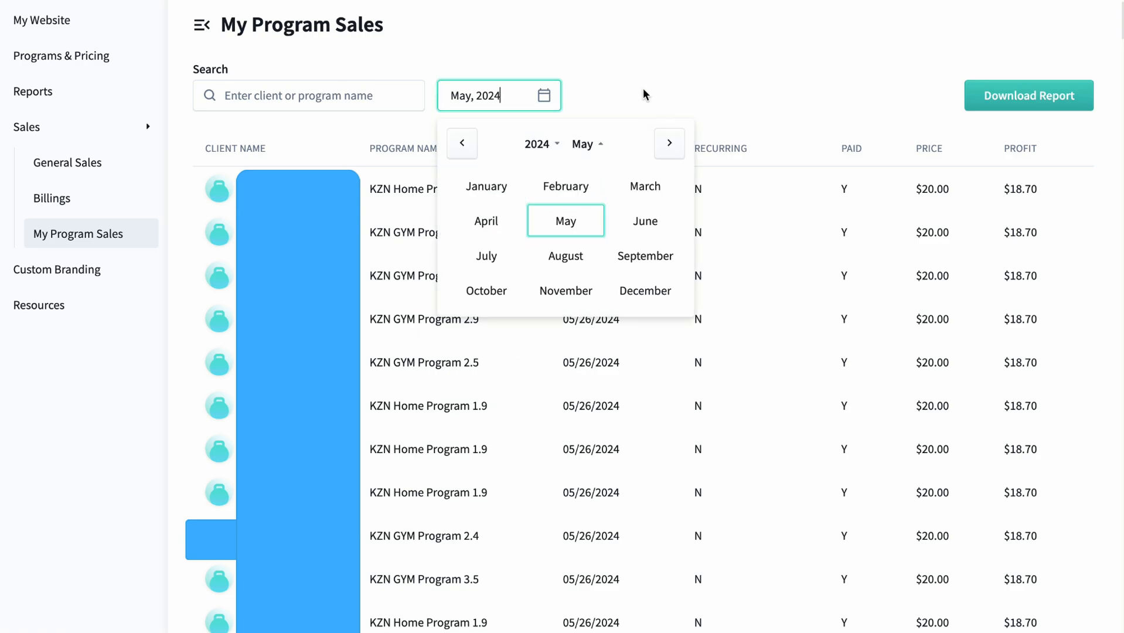
{"action": "left_click", "coordinate": [565, 221]}
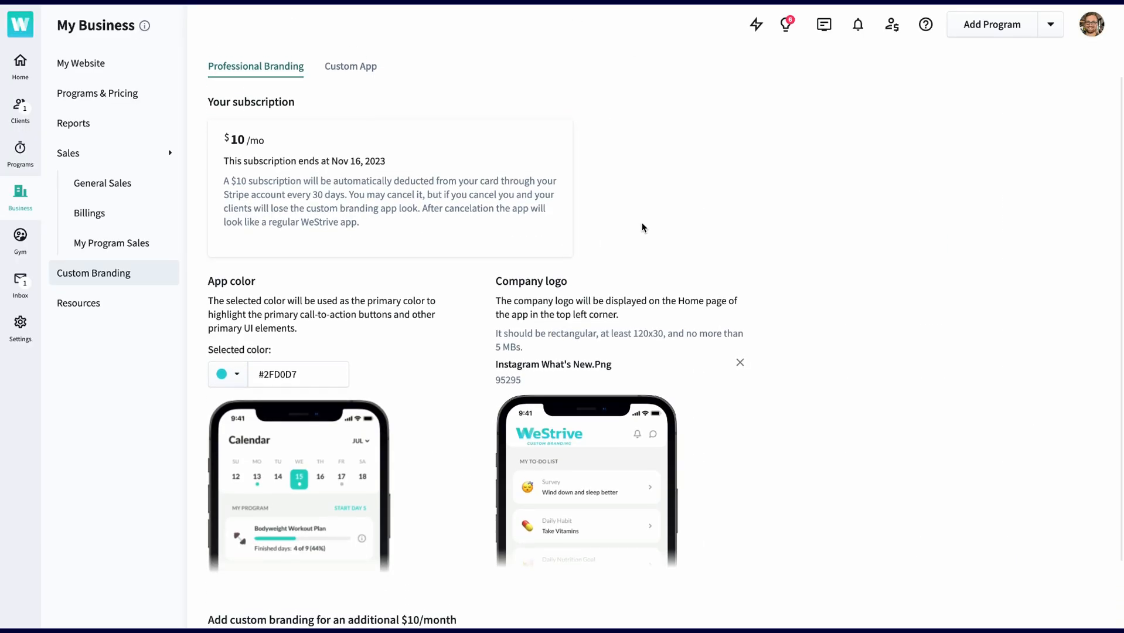
Step: Look over the branding logo and the app colour picker set to #2FD0D7
{"action": "scroll", "scroll_direction": "down", "scroll_amount": 3}
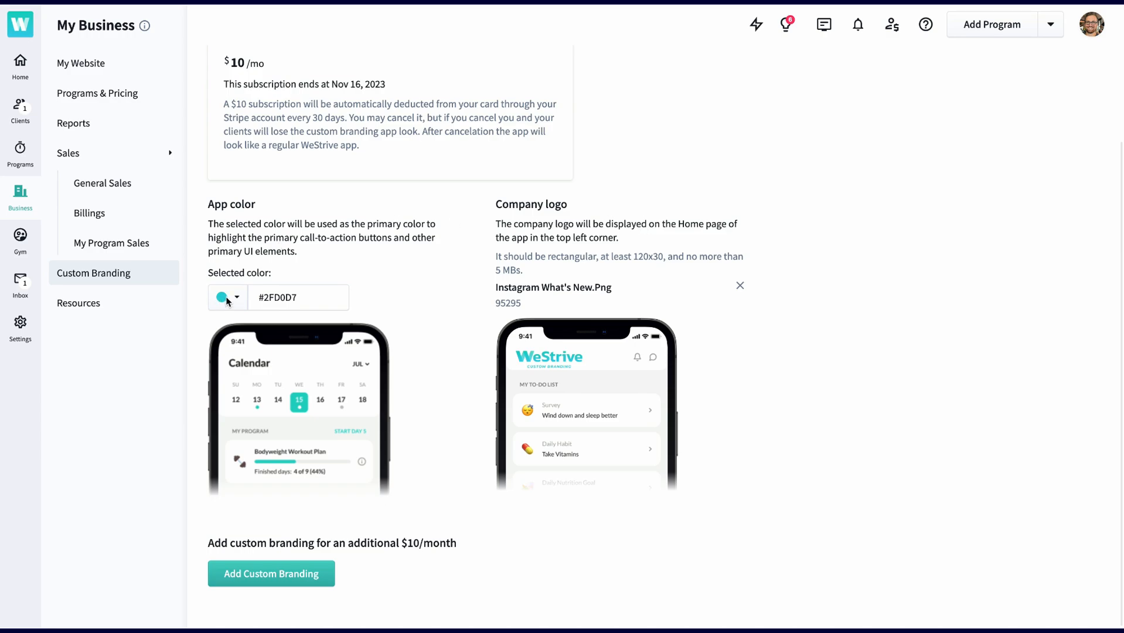
{"action": "left_click", "coordinate": [228, 297]}
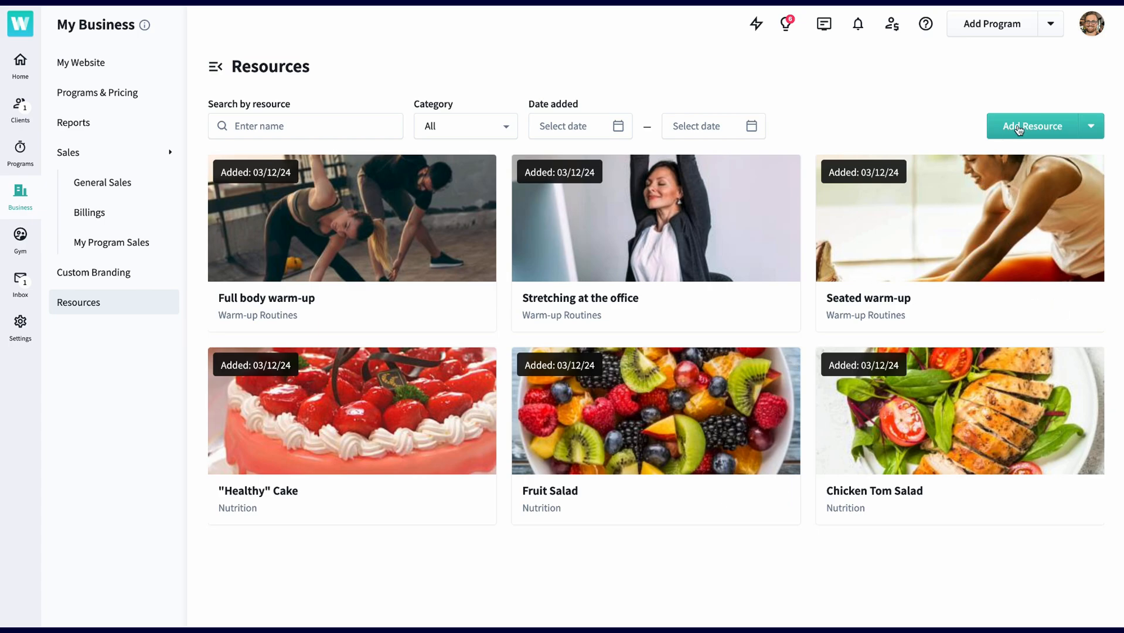
Step: Briefly bring up the Add Resource form, then preview the Stretching at the office resource
{"action": "left_click", "coordinate": [1033, 125]}
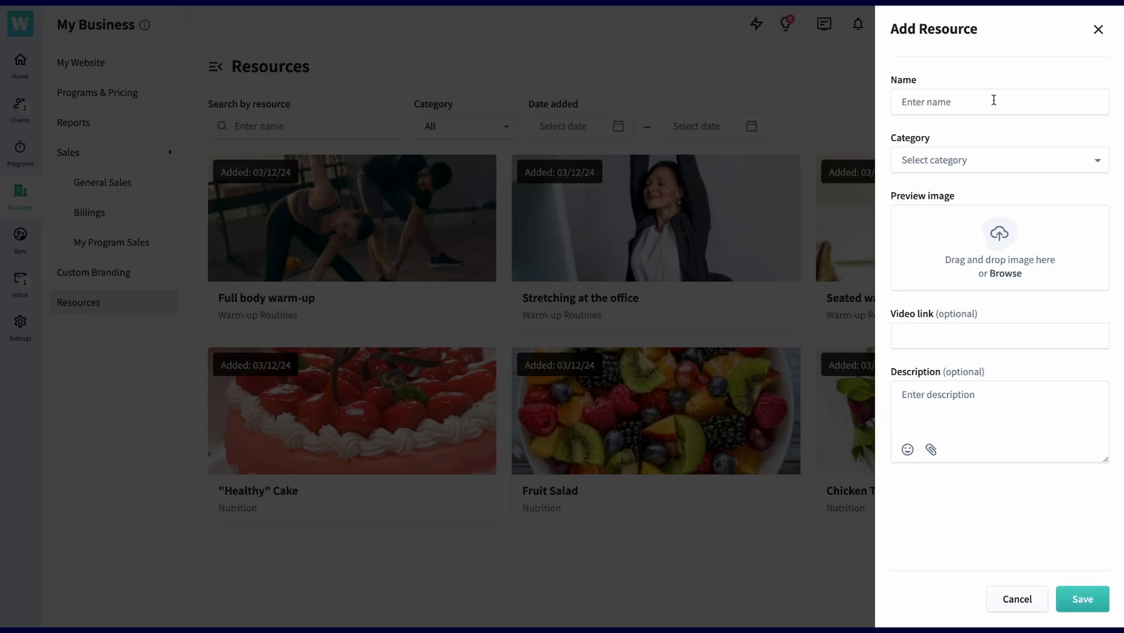
{"action": "left_click", "coordinate": [999, 159]}
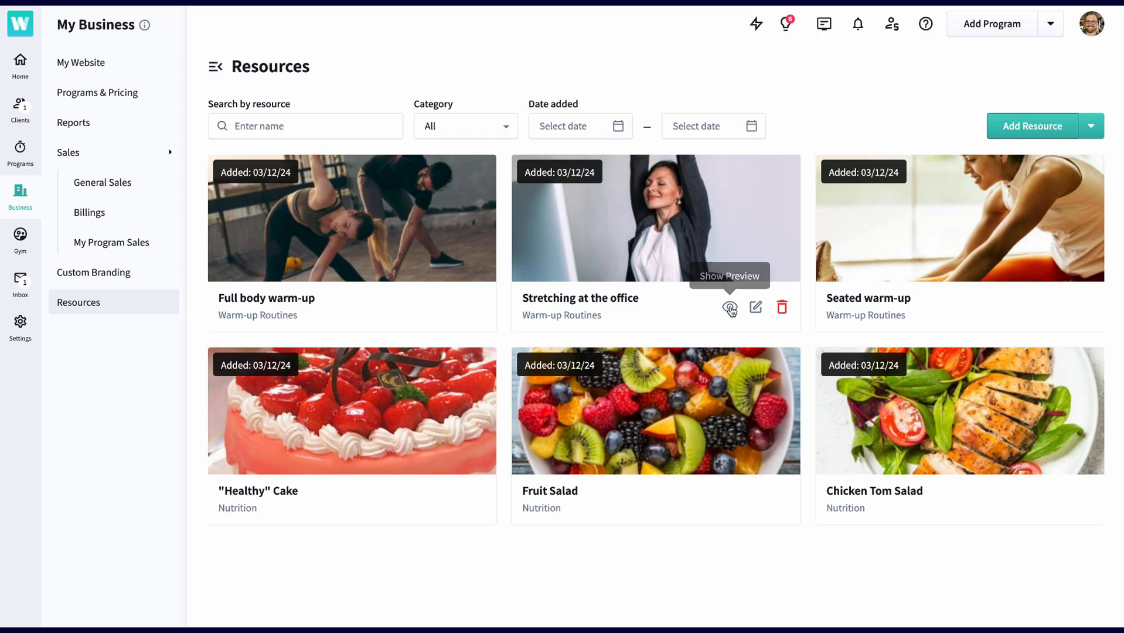
{"action": "left_click", "coordinate": [730, 308]}
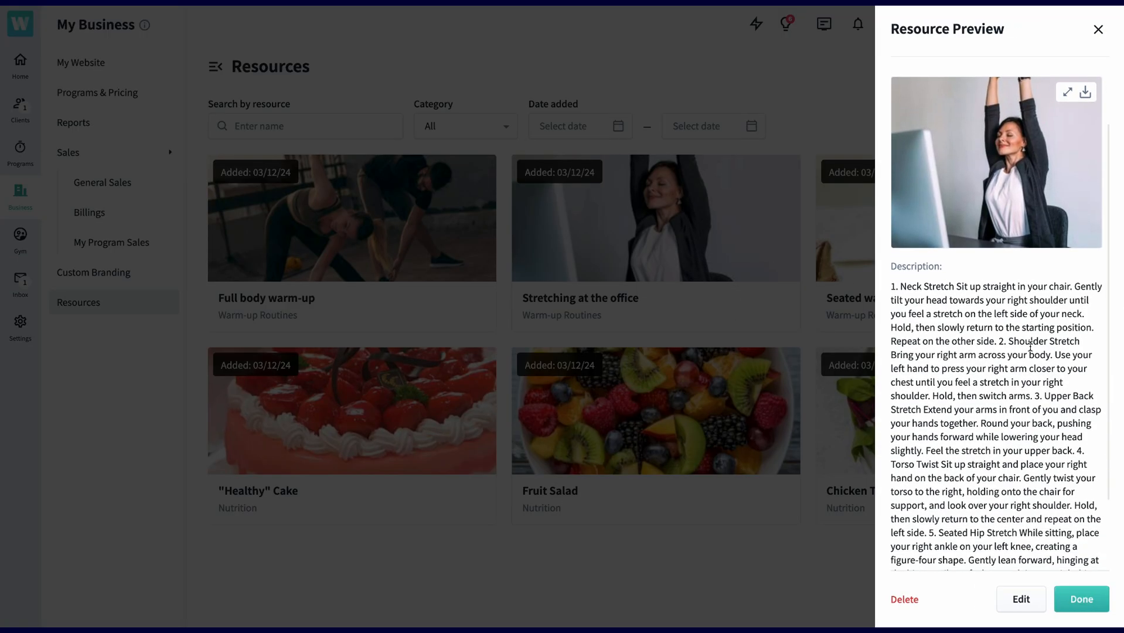